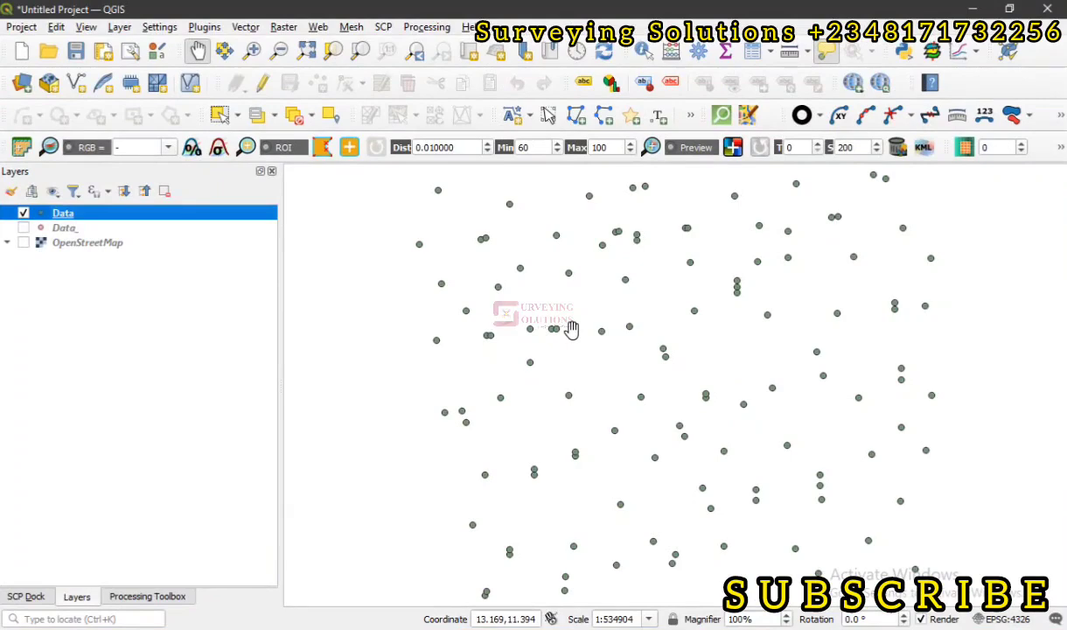
pyautogui.moveTo(574, 325)
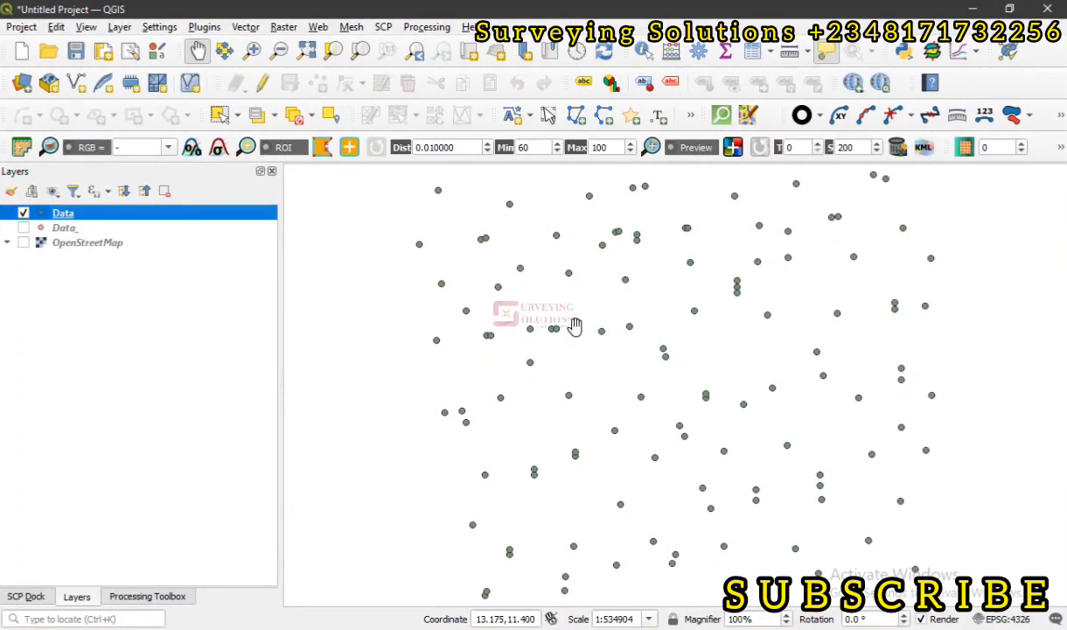
pyautogui.moveTo(571, 325)
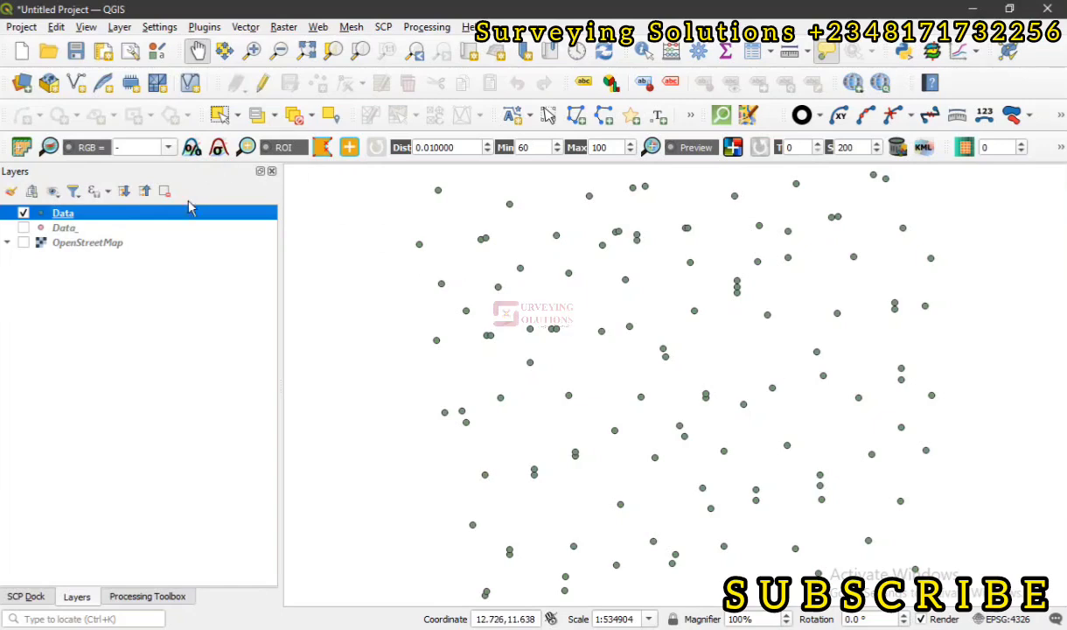
pyautogui.moveTo(200, 217)
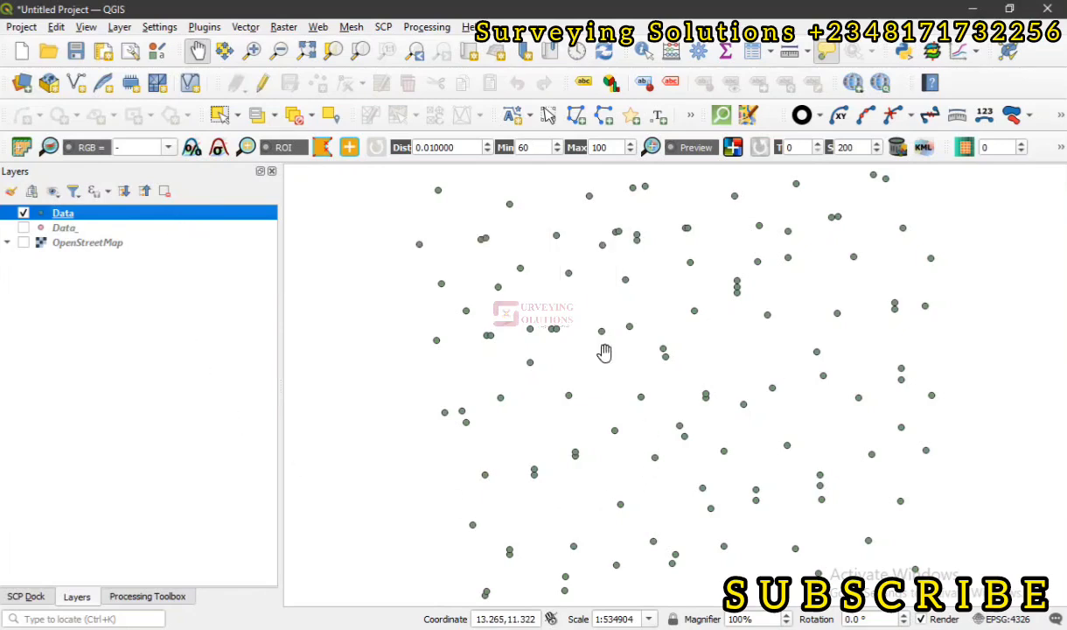
# Step: Show the Data layer's attribute table with its 113 features and LONG, LAT, ALT fields
pyautogui.click(63, 227)
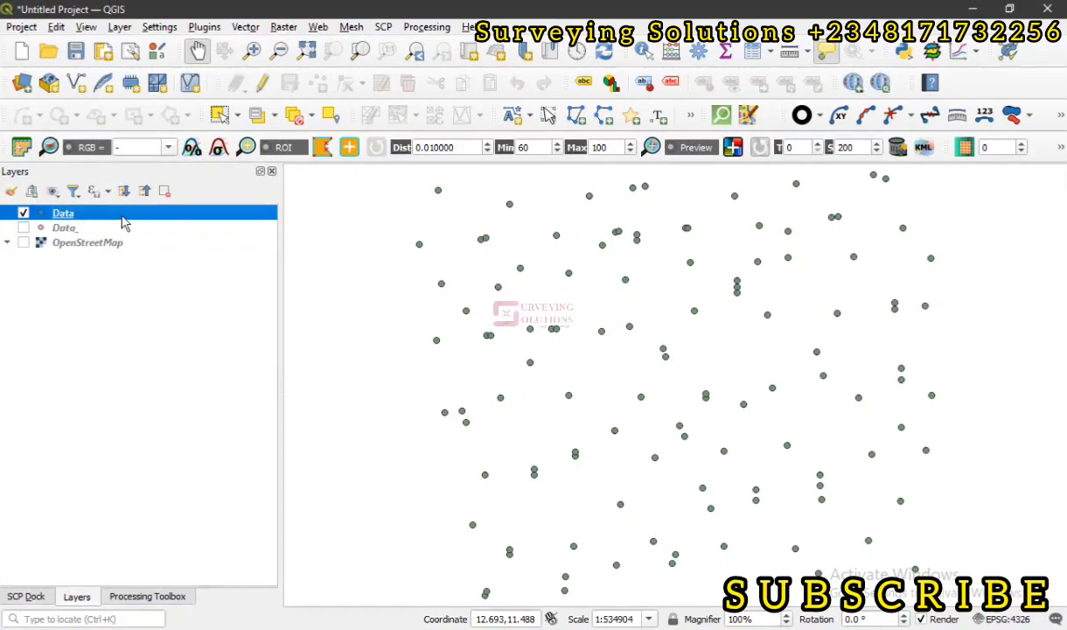
pyautogui.rightClick(63, 213)
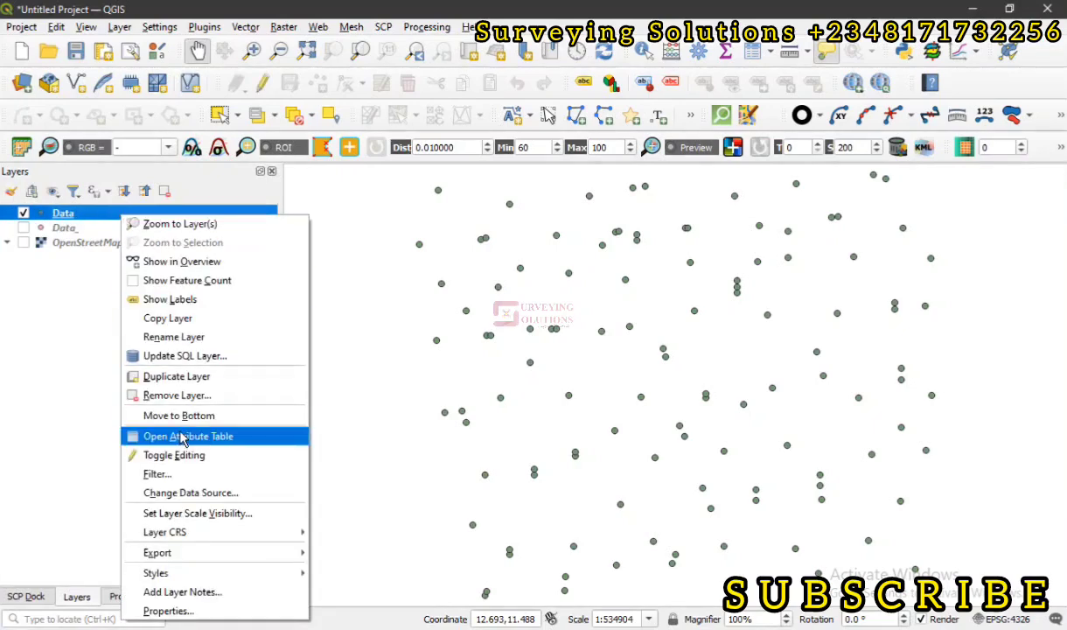
pyautogui.click(187, 435)
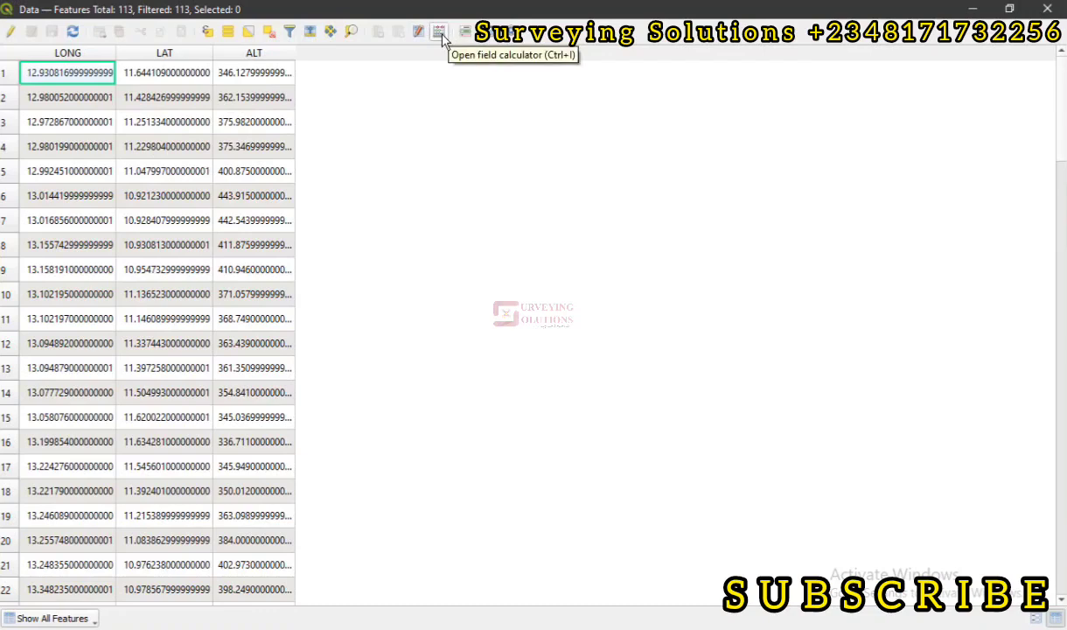
pyautogui.moveTo(441, 35)
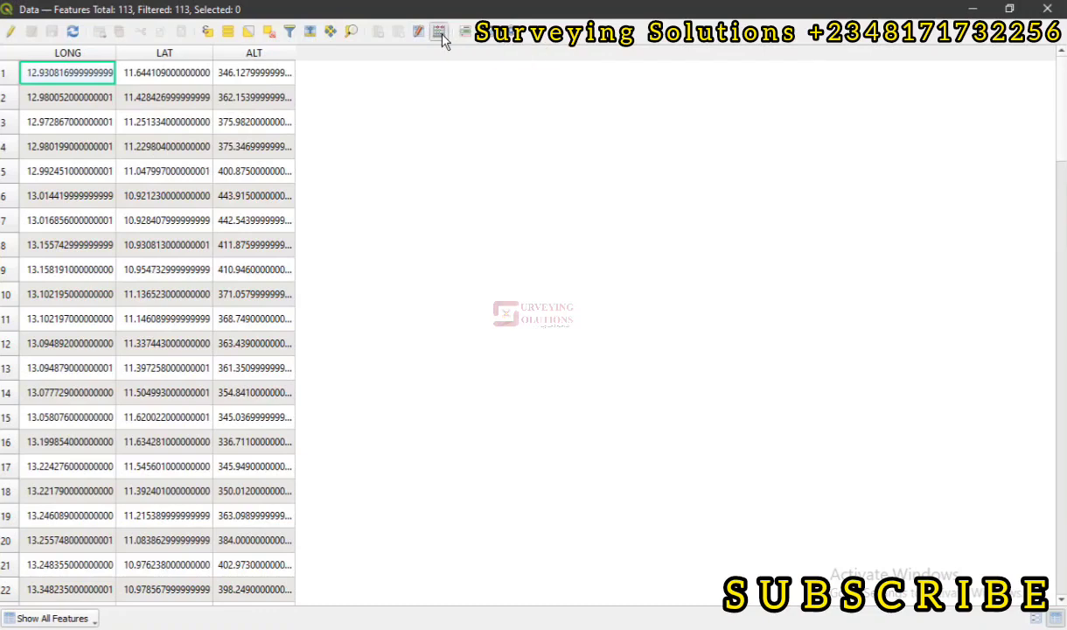
# Step: In the field calculator, define a new field named DMS (Long) of type Text (string)
pyautogui.click(439, 31)
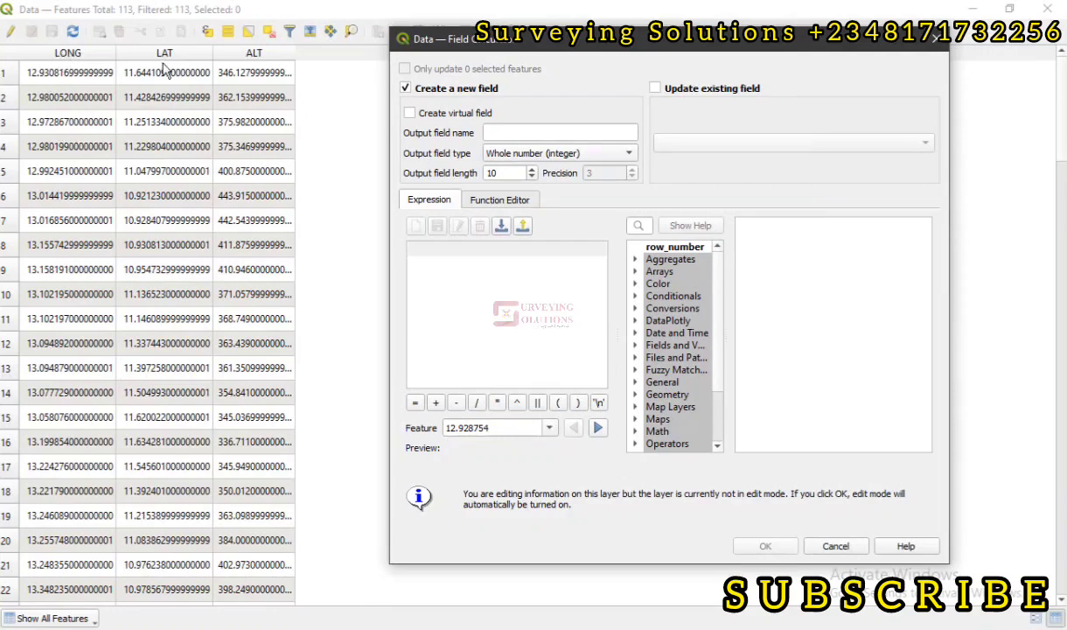
pyautogui.moveTo(175, 154)
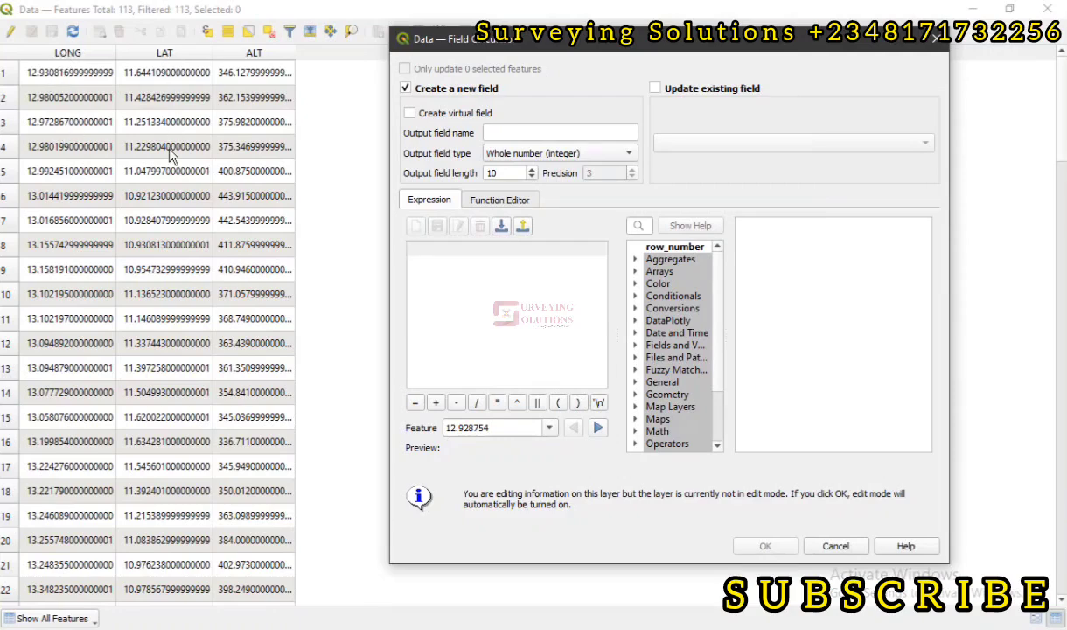
pyautogui.moveTo(482, 133)
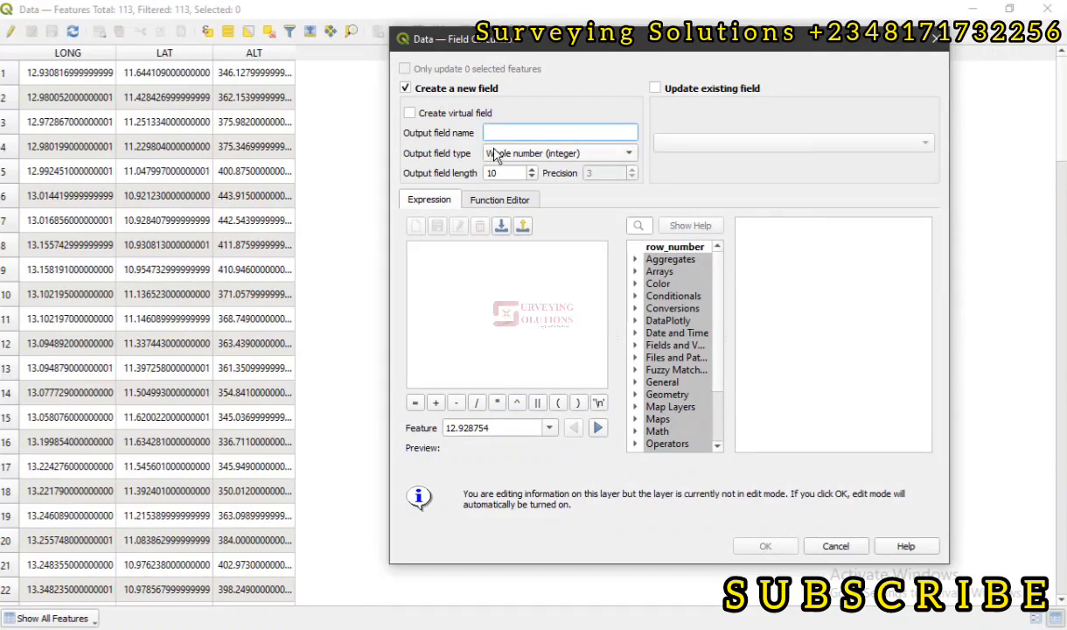
pyautogui.write('DMS')
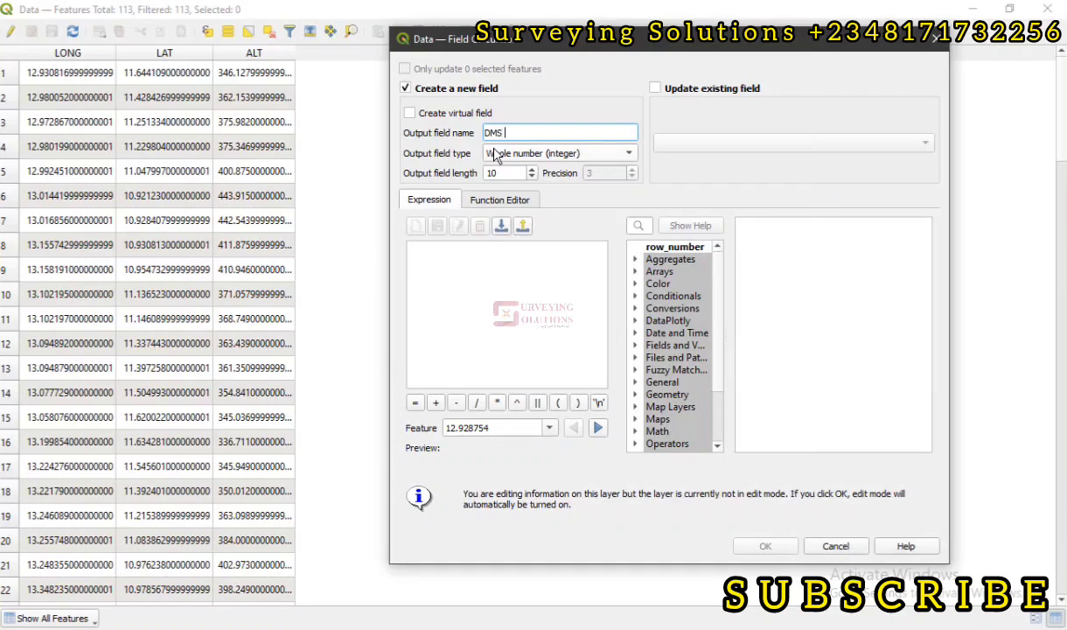
pyautogui.write('(')
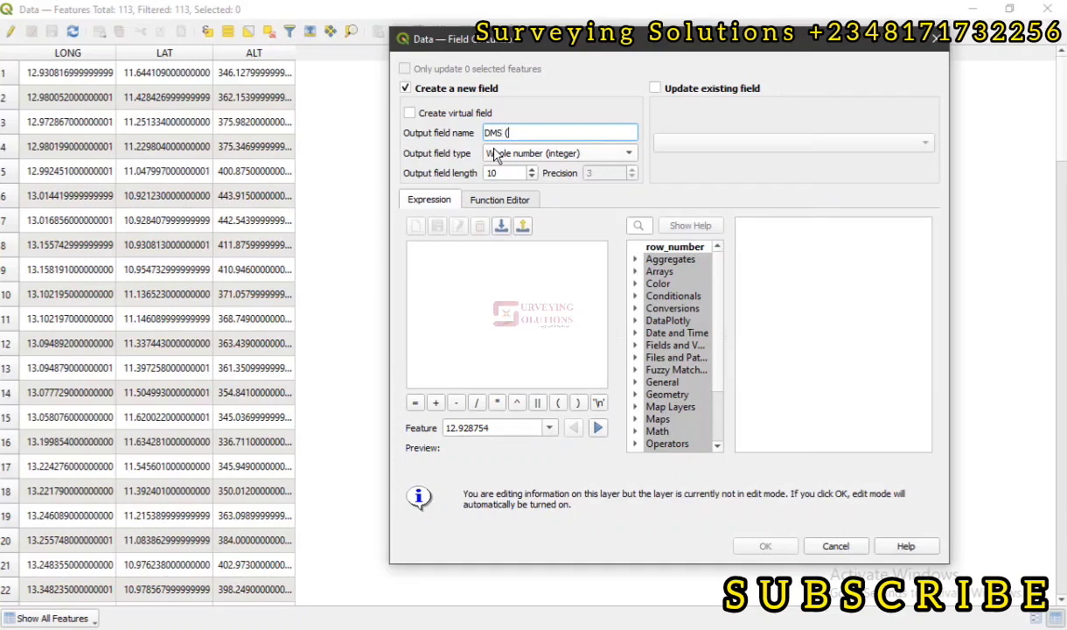
pyautogui.write('La')
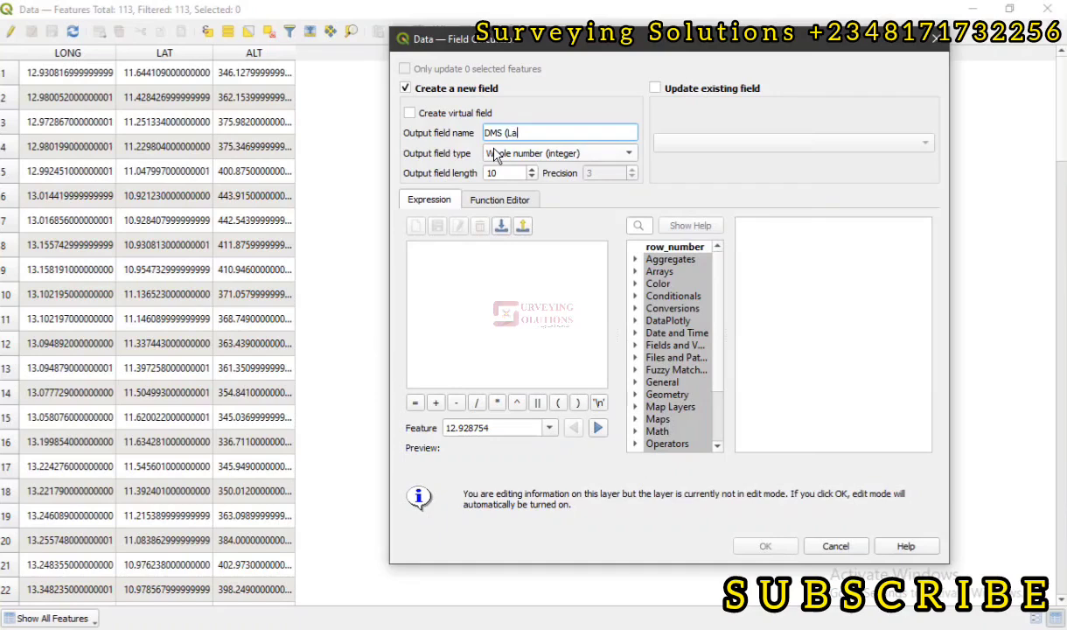
pyautogui.press('BackSpace')
pyautogui.write('ong)')
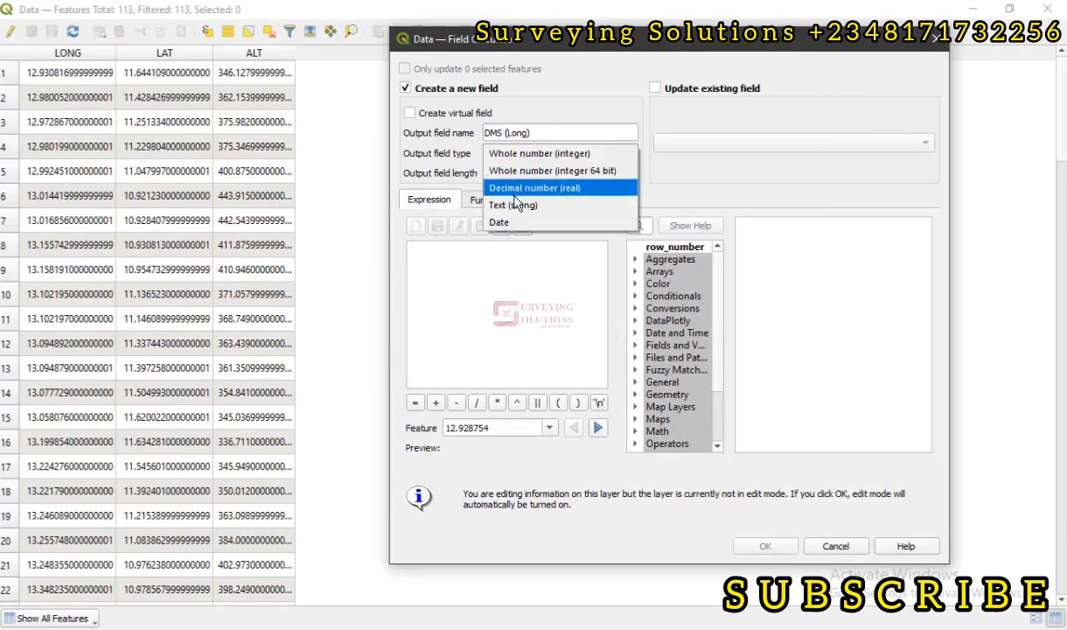
pyautogui.click(513, 205)
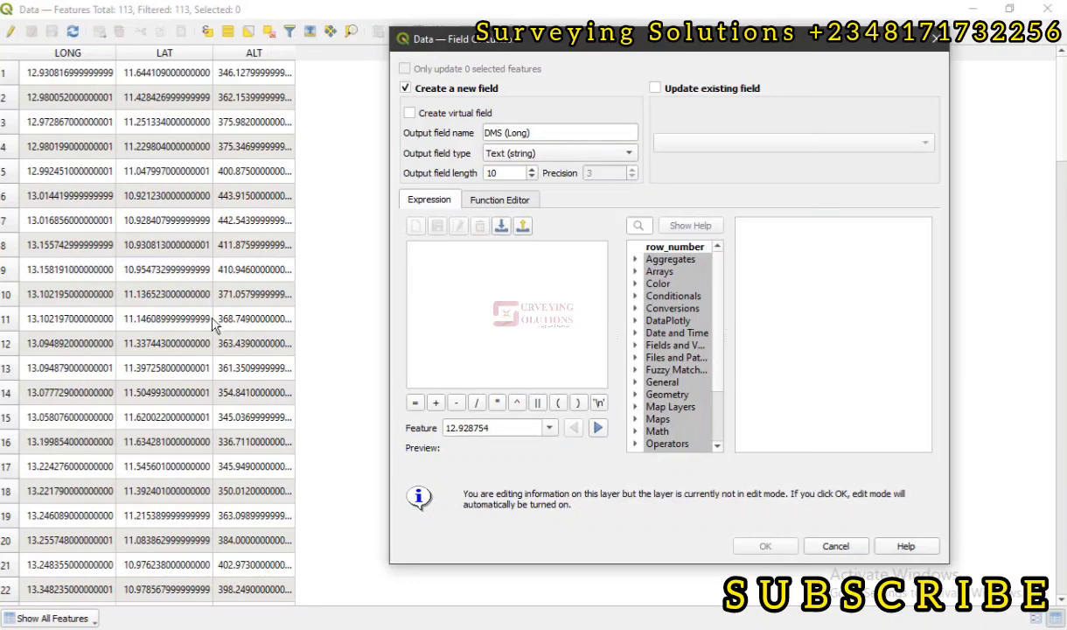
pyautogui.moveTo(642, 357)
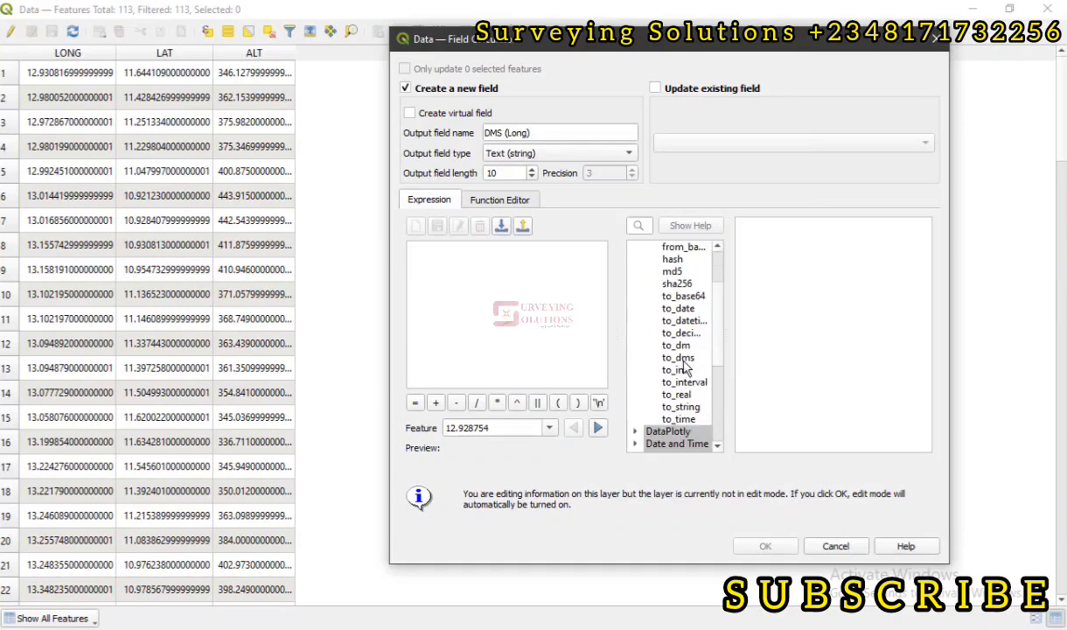
# Step: Start the expression with the to_dms function from the Conversions group
pyautogui.doubleClick(679, 357)
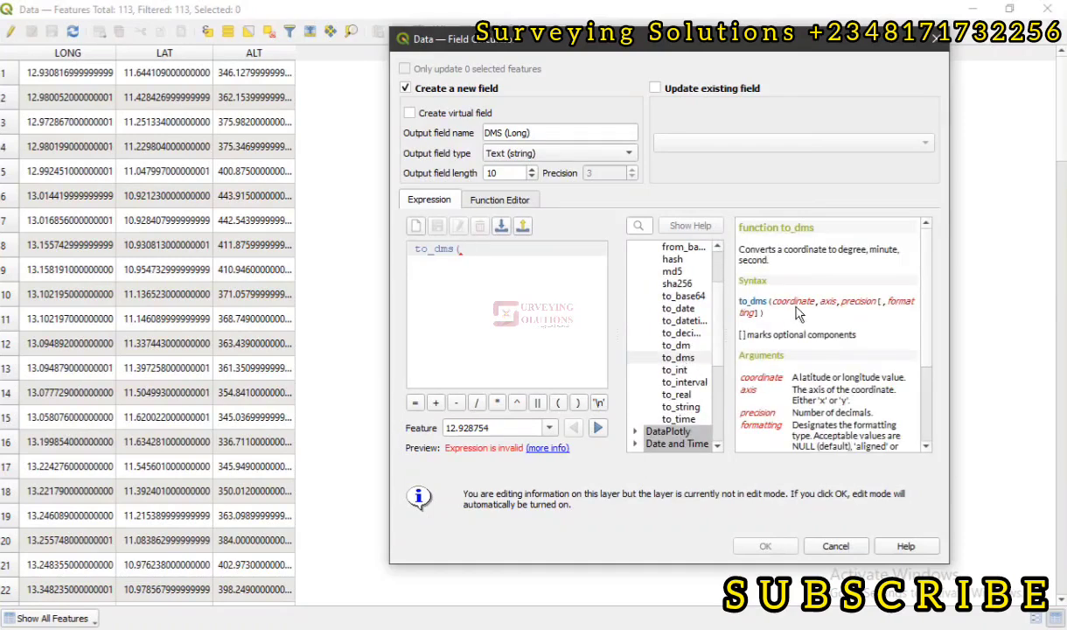
pyautogui.moveTo(778, 329)
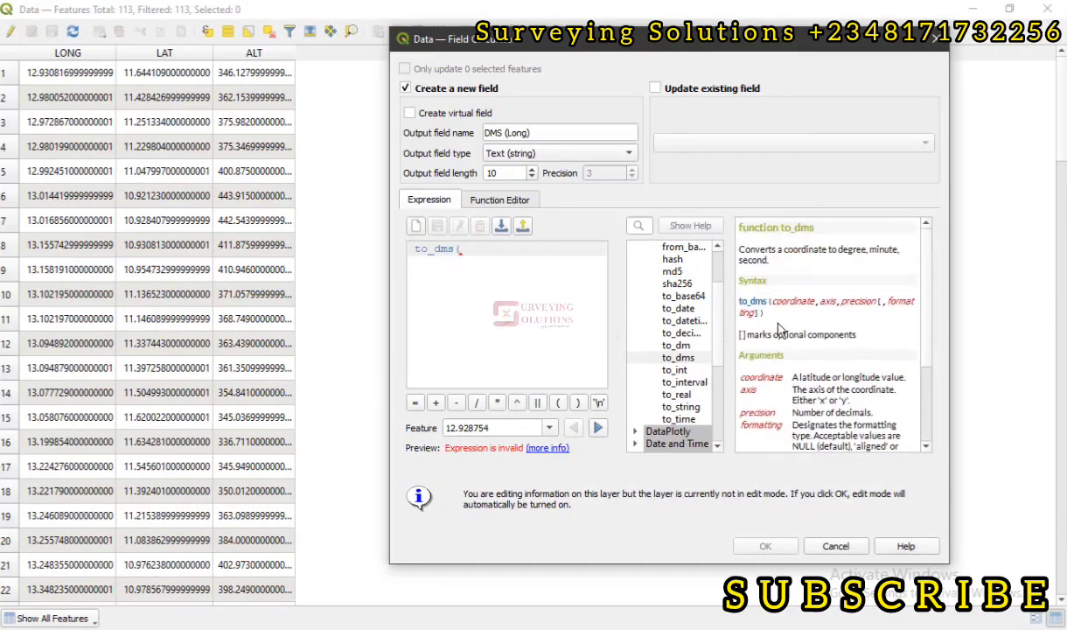
pyautogui.moveTo(830, 256)
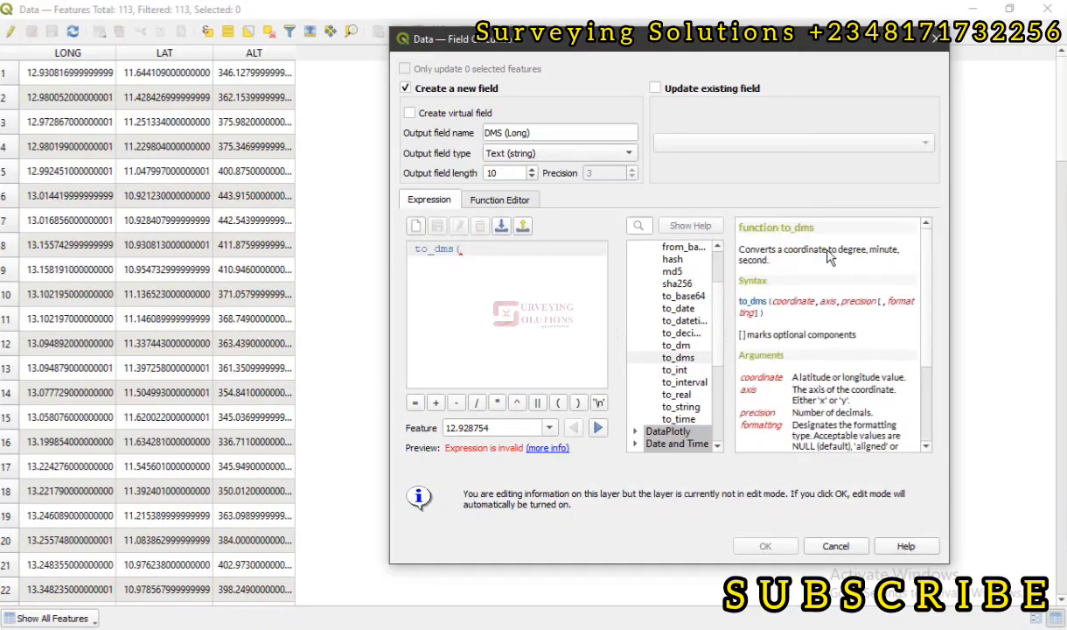
pyautogui.moveTo(759, 291)
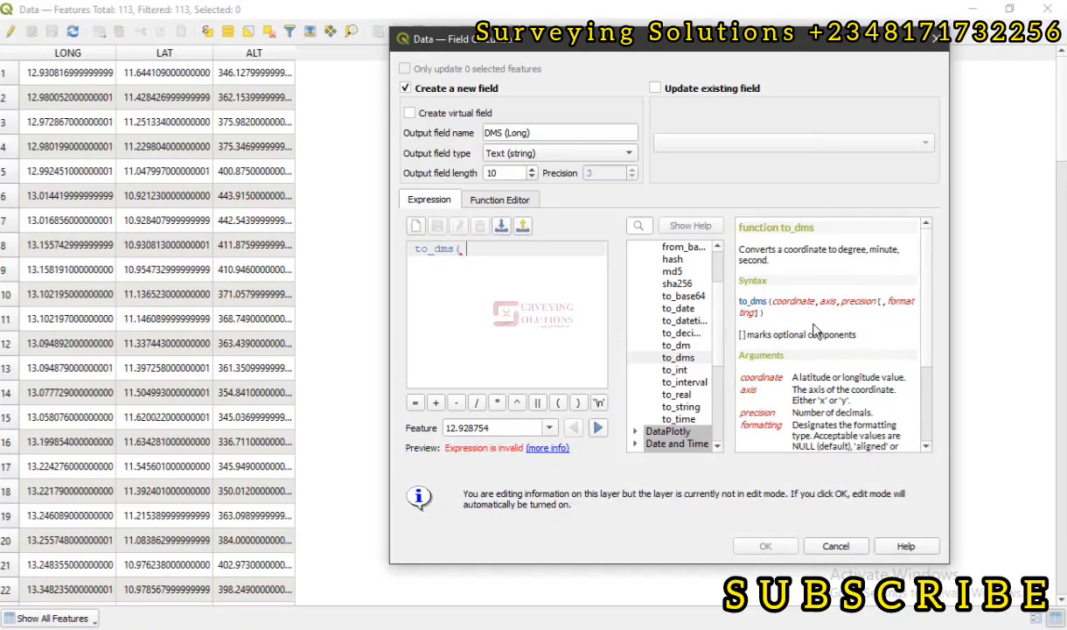
pyautogui.moveTo(903, 311)
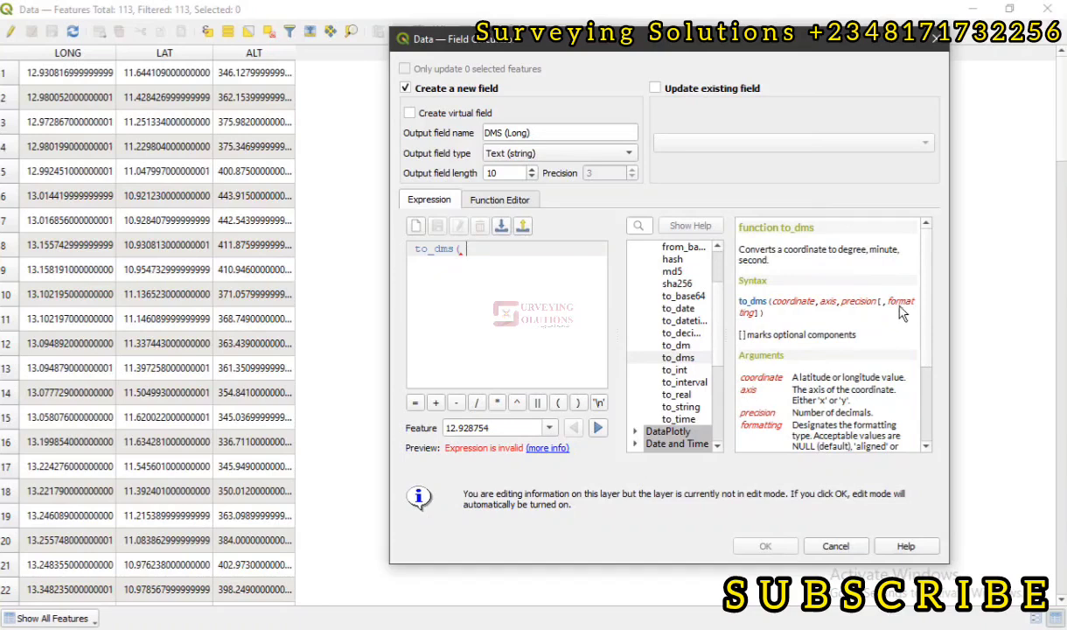
pyautogui.scroll(-3)
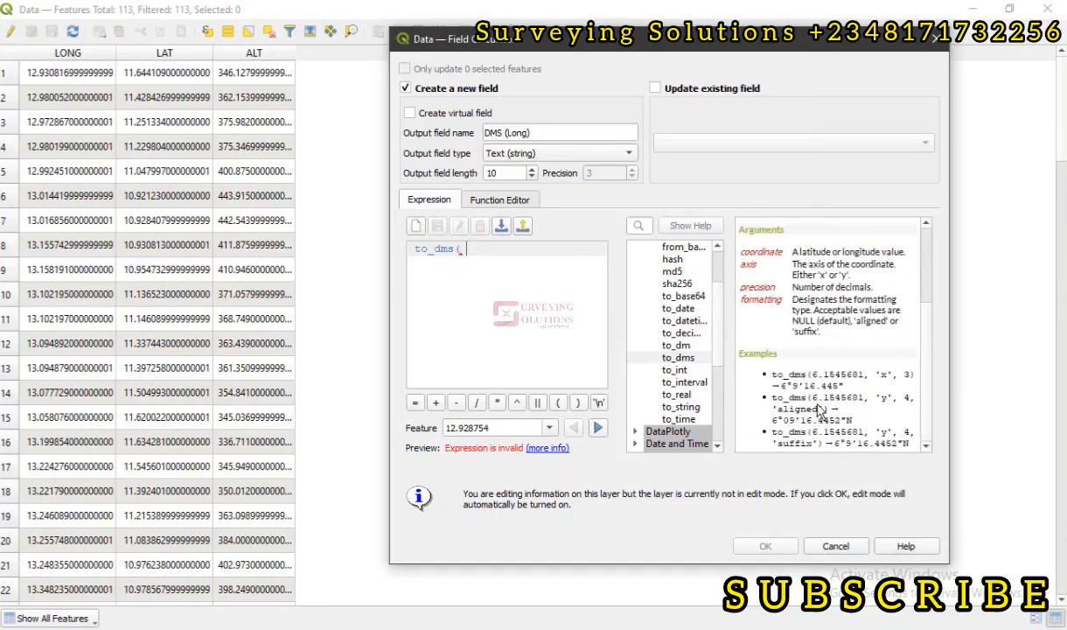
pyautogui.moveTo(810, 402)
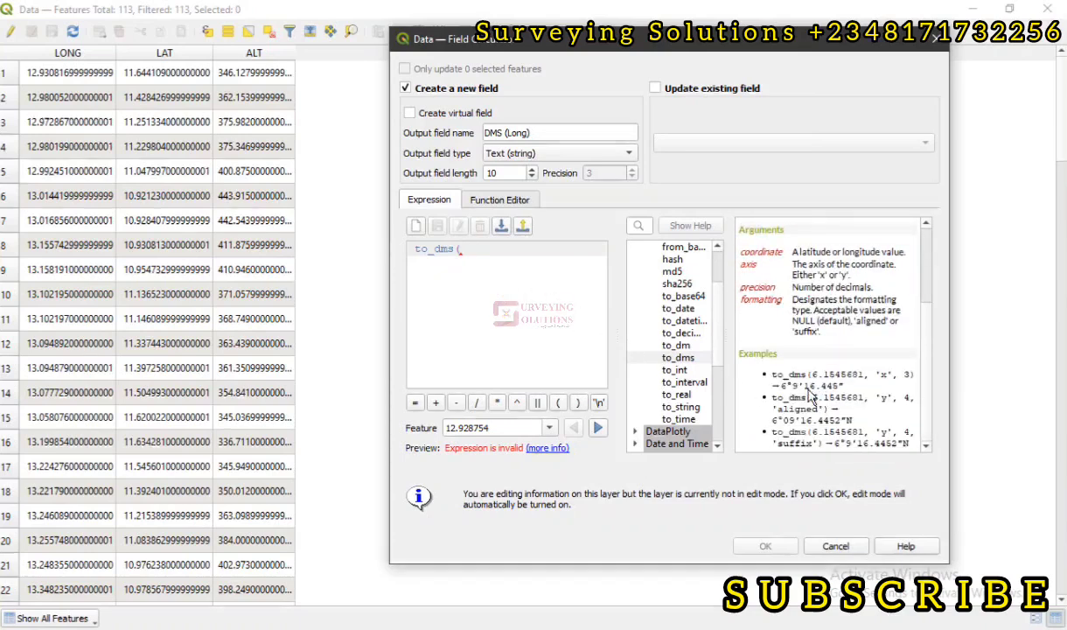
pyautogui.moveTo(849, 387)
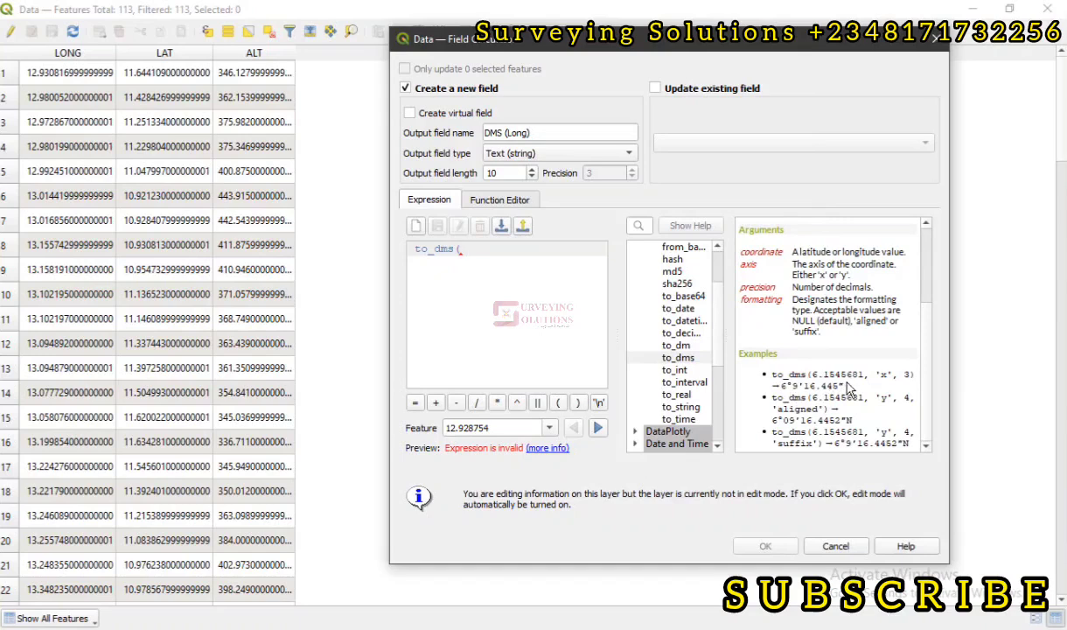
pyautogui.moveTo(906, 387)
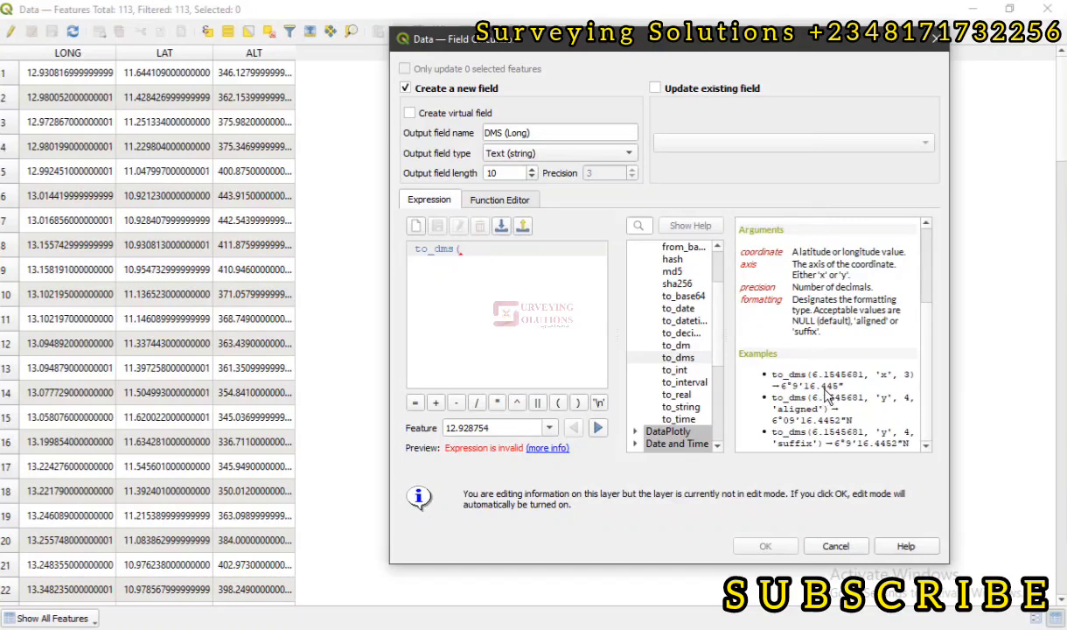
pyautogui.moveTo(844, 434)
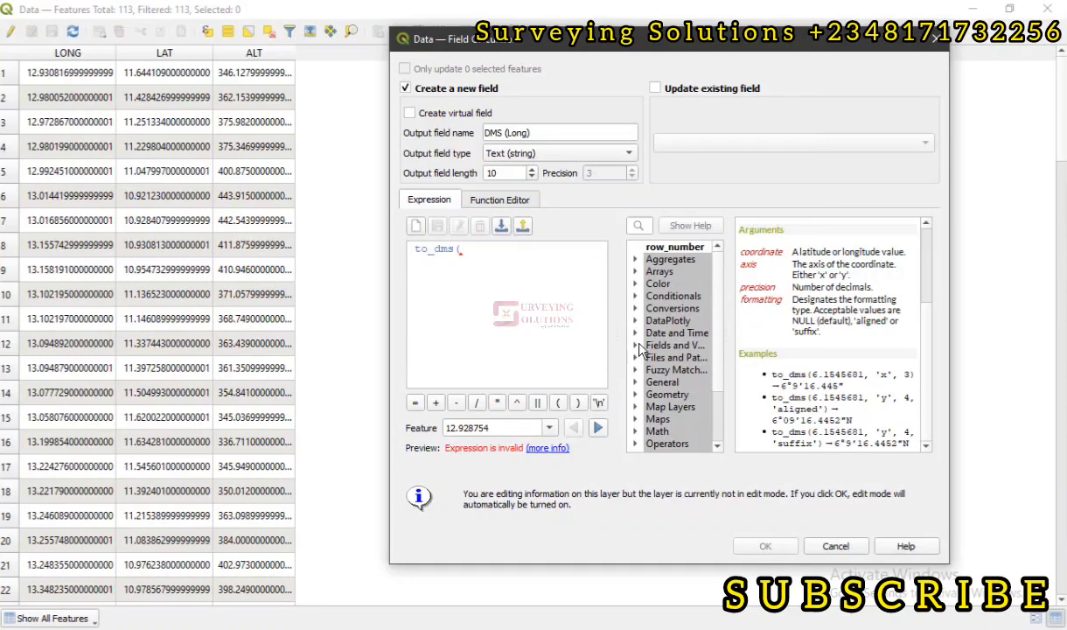
# Step: Complete the expression as to_dms("LONG",'x',0,'suffix') with a valid DMS preview
pyautogui.click(637, 345)
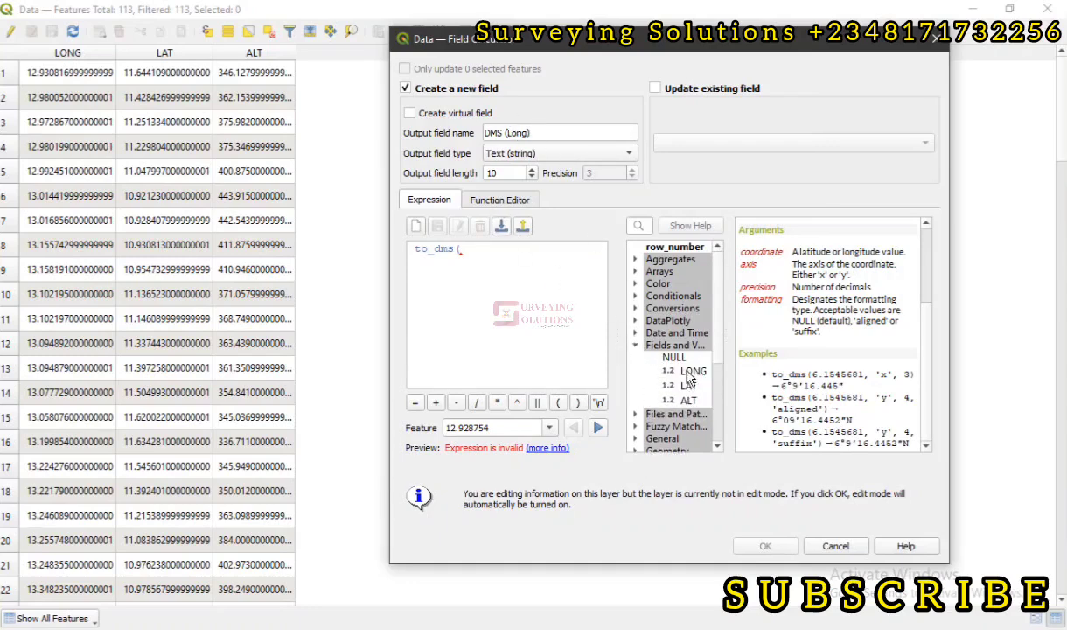
pyautogui.doubleClick(692, 371)
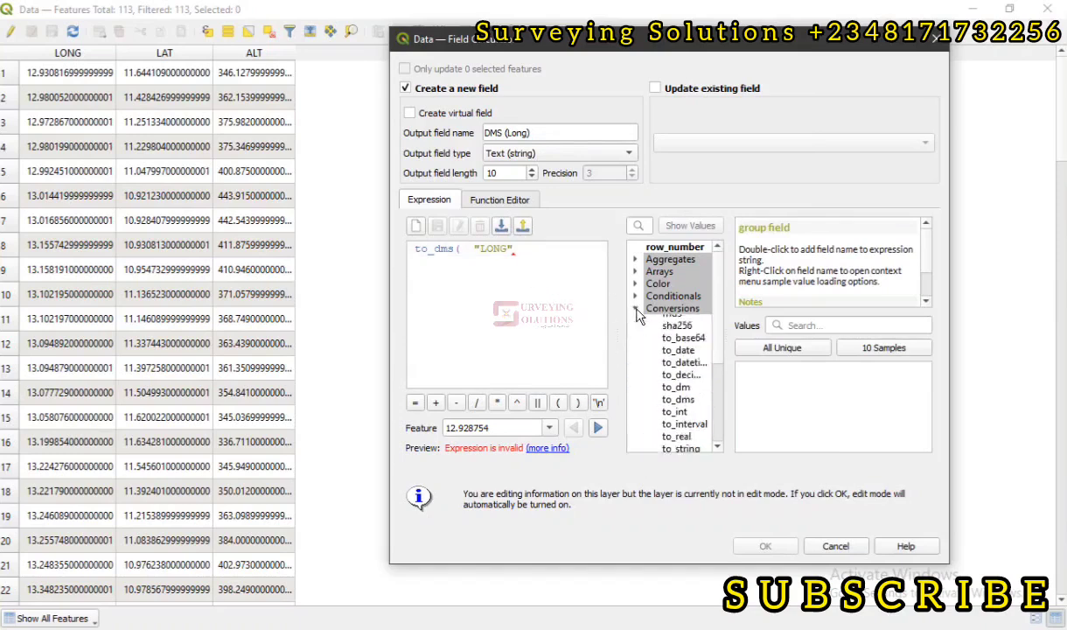
pyautogui.scroll(-3)
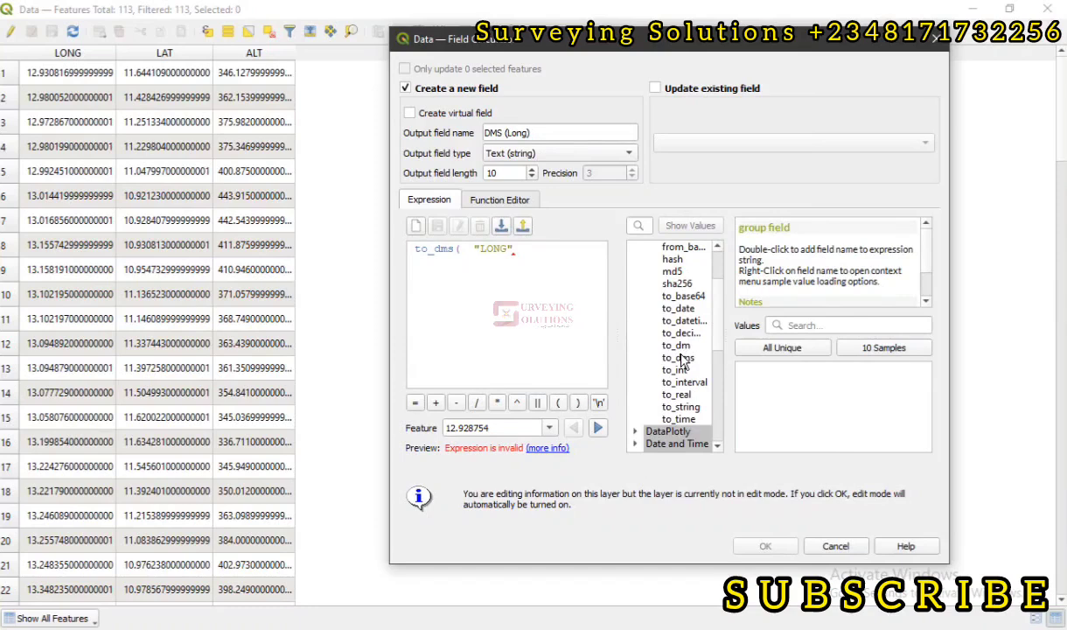
pyautogui.click(679, 357)
pyautogui.write(' ,')
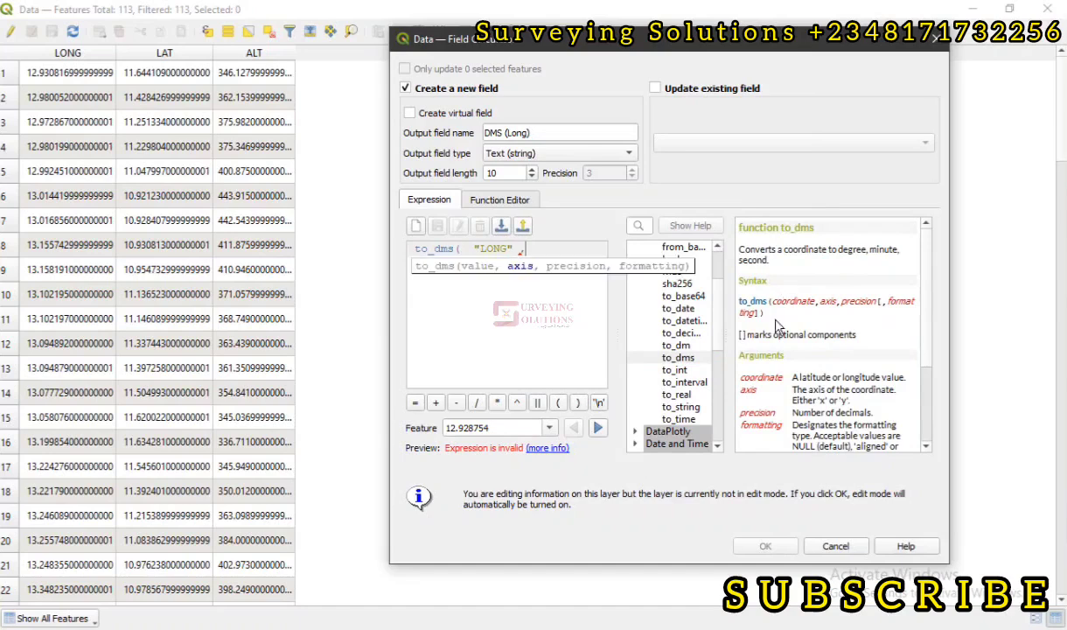
pyautogui.moveTo(525, 273)
pyautogui.write("'x',")
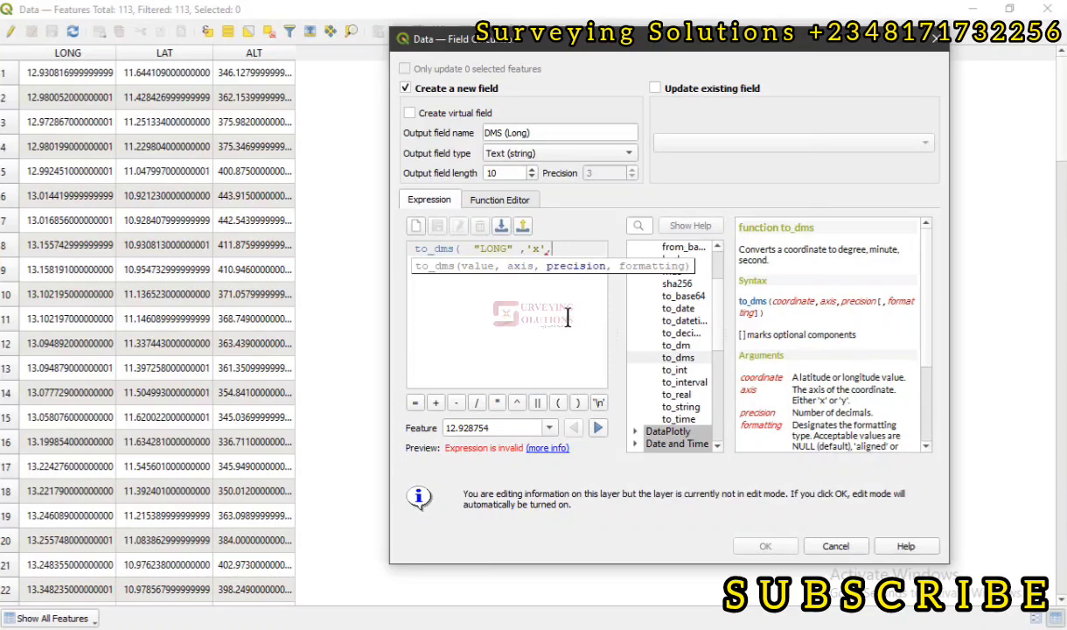
pyautogui.moveTo(574, 269)
pyautogui.write("0,'")
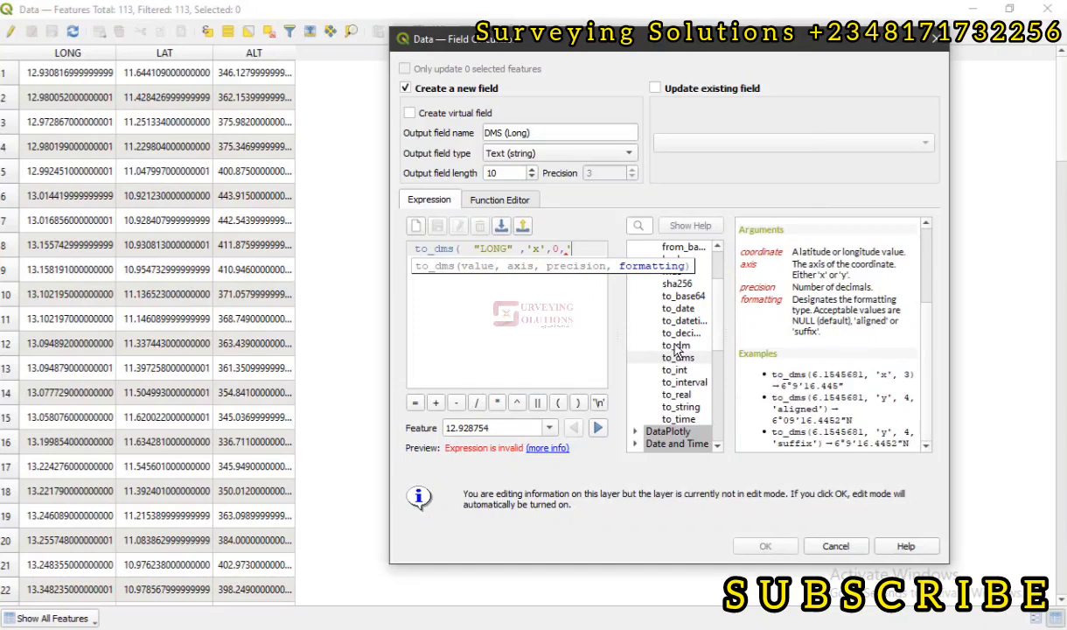
pyautogui.write("suffix')")
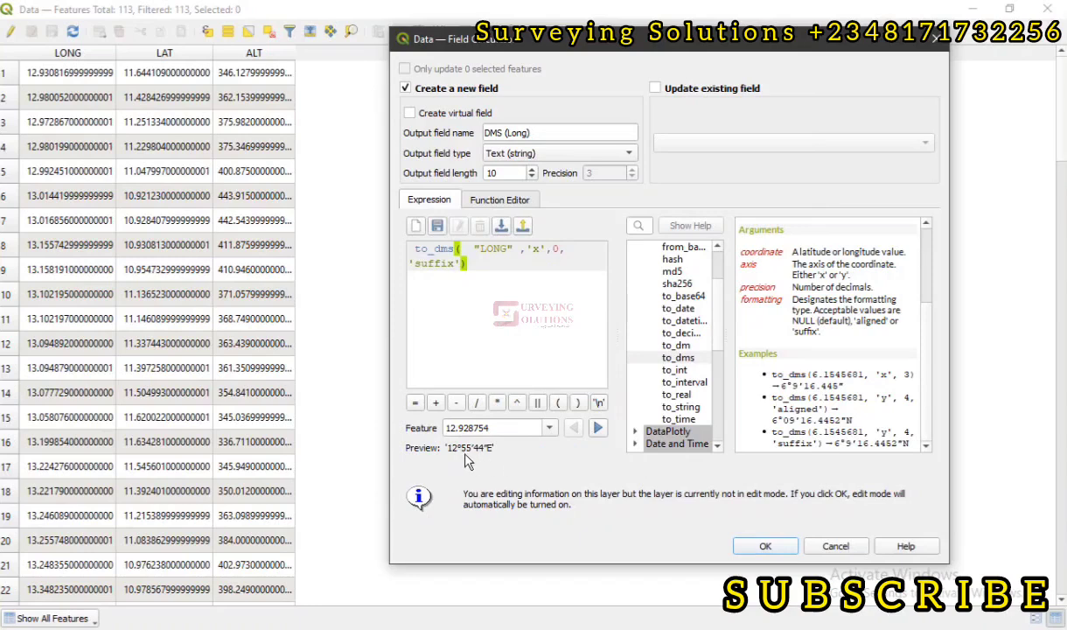
pyautogui.moveTo(493, 451)
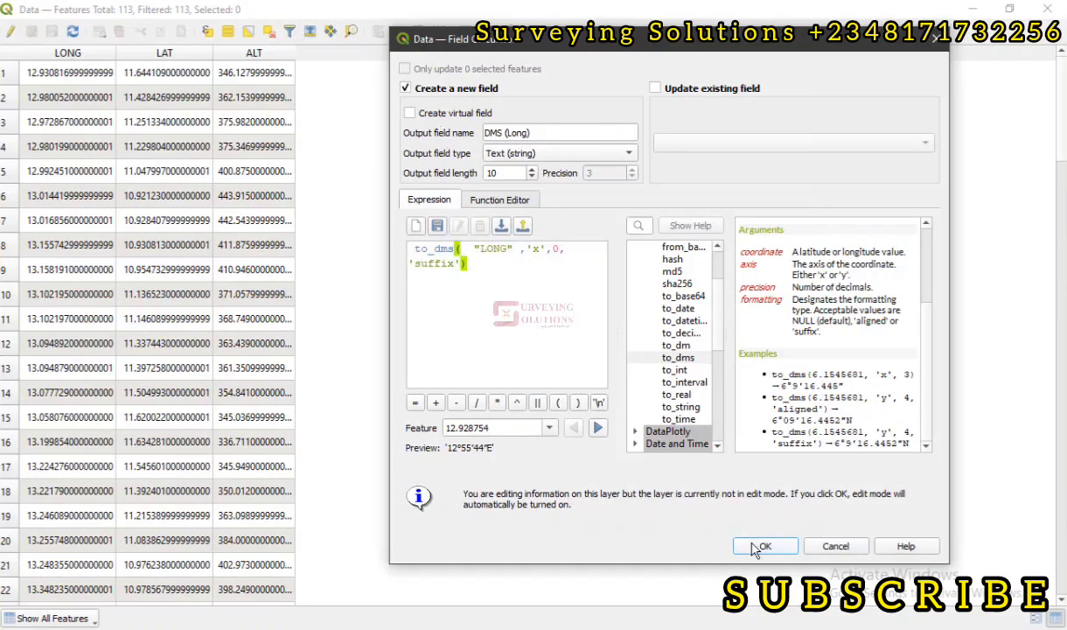
# Step: Create the DMS (Long) column filled with longitudes like 12°55'51"E
pyautogui.click(764, 546)
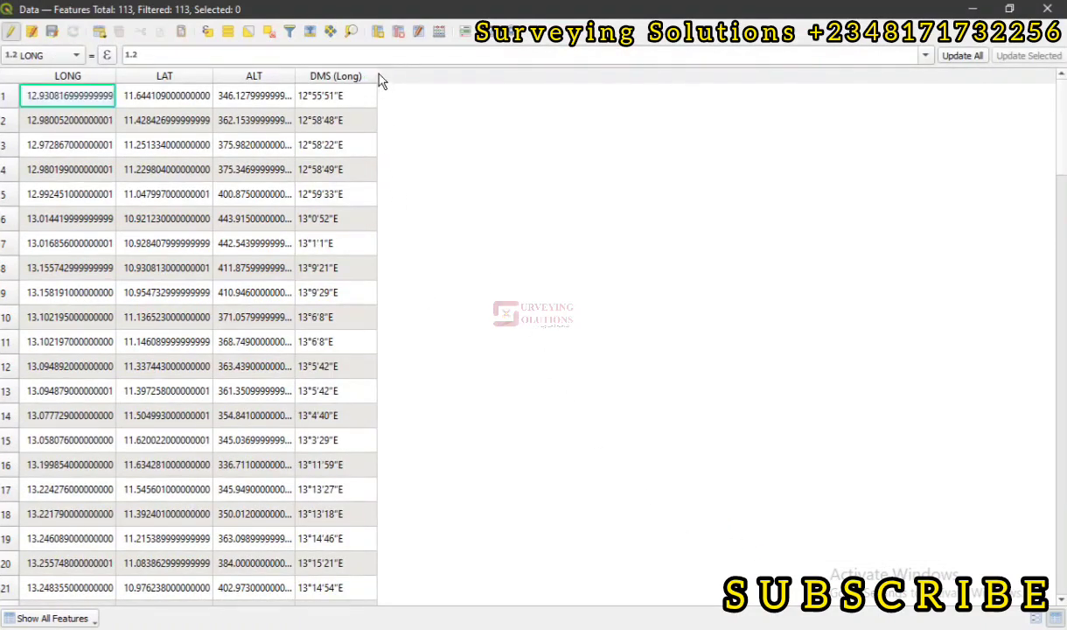
pyautogui.click(350, 75)
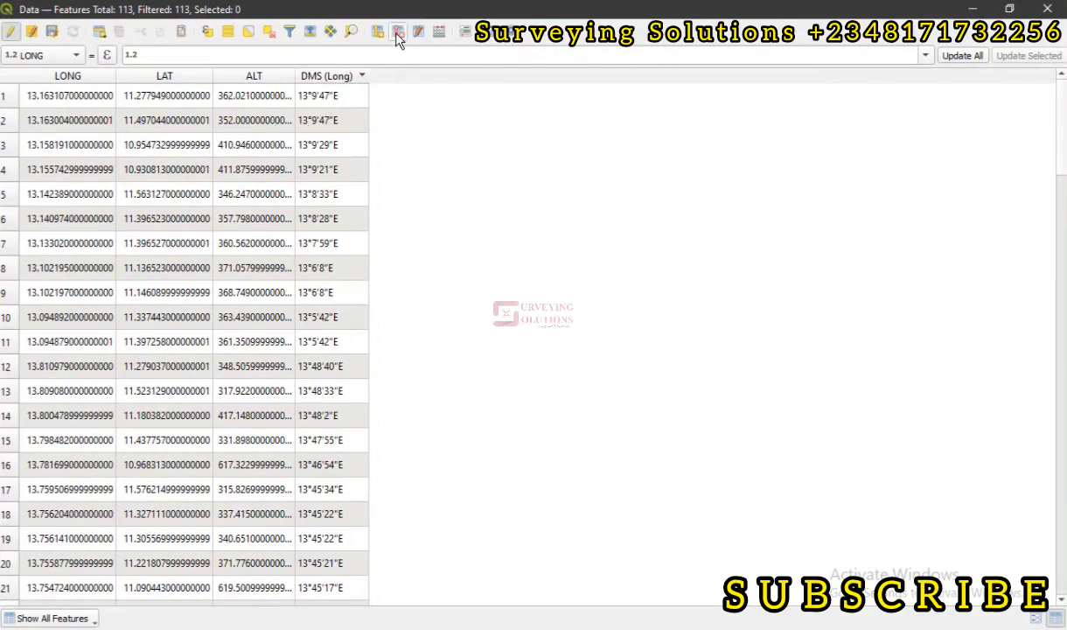
pyautogui.moveTo(437, 31)
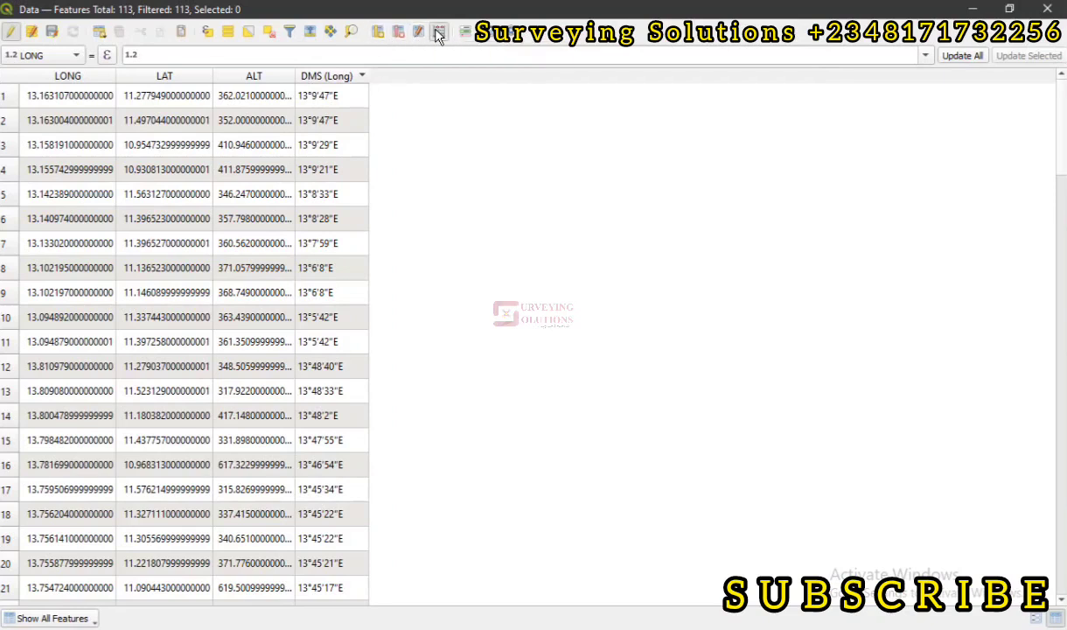
# Step: Return to the field calculator for another new field
pyautogui.click(437, 32)
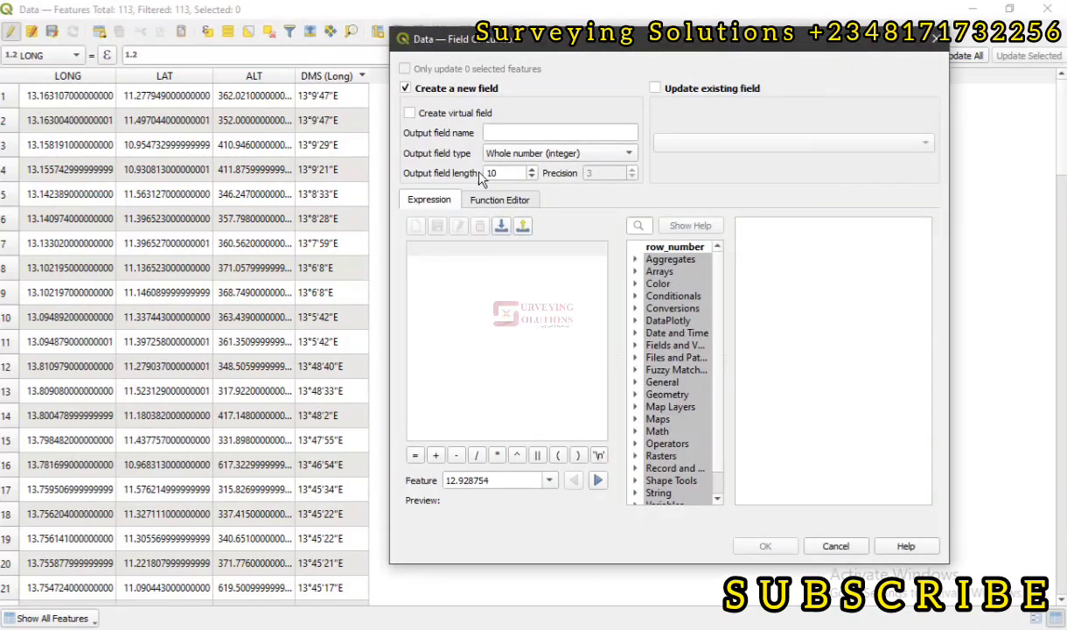
# Step: Name the new field DMS (Lat), set it to Text (string), and show to_dms help
pyautogui.click(560, 133)
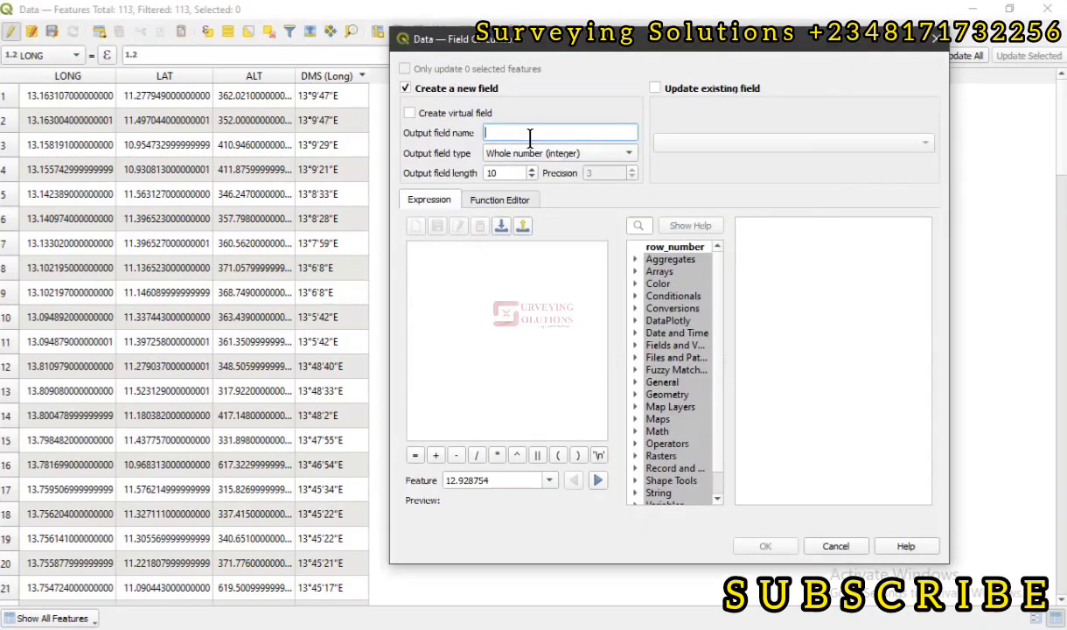
pyautogui.write('DMS')
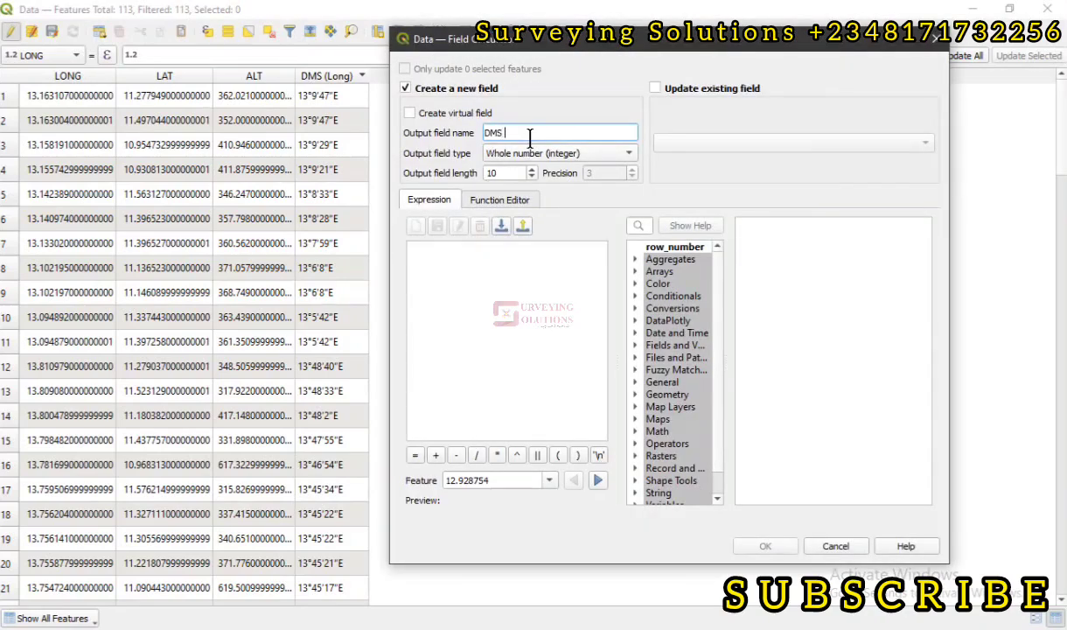
pyautogui.write('(')
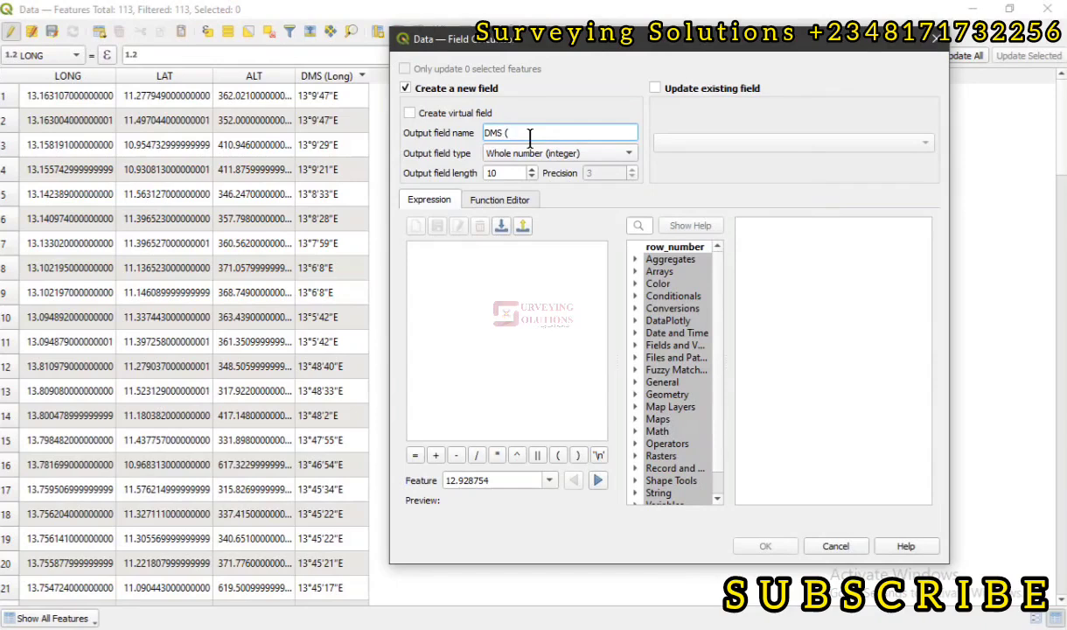
pyautogui.write('Lat')
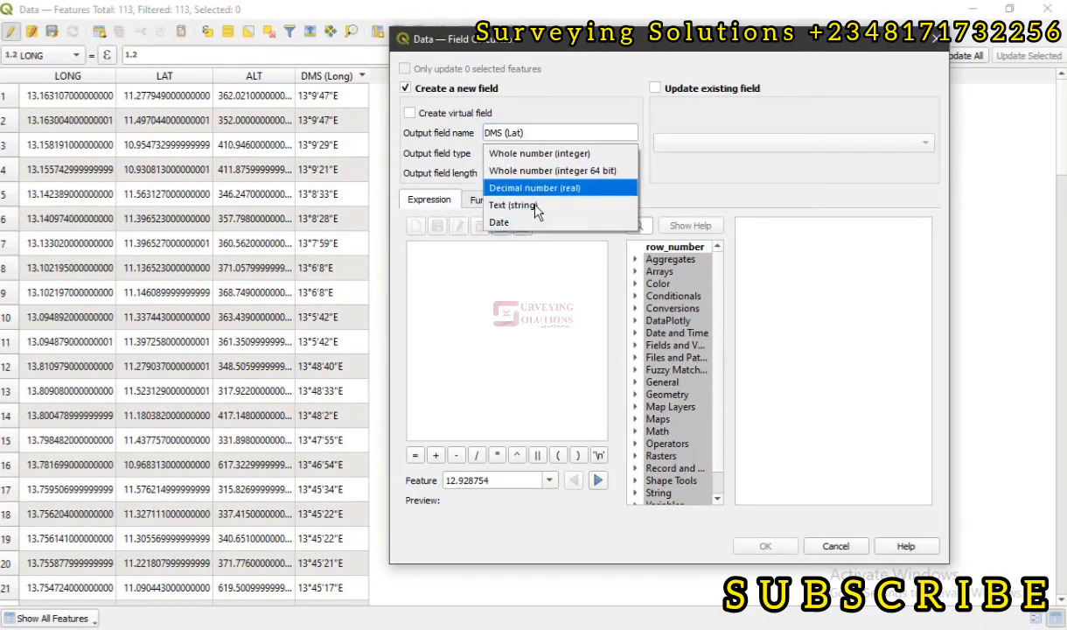
pyautogui.click(511, 205)
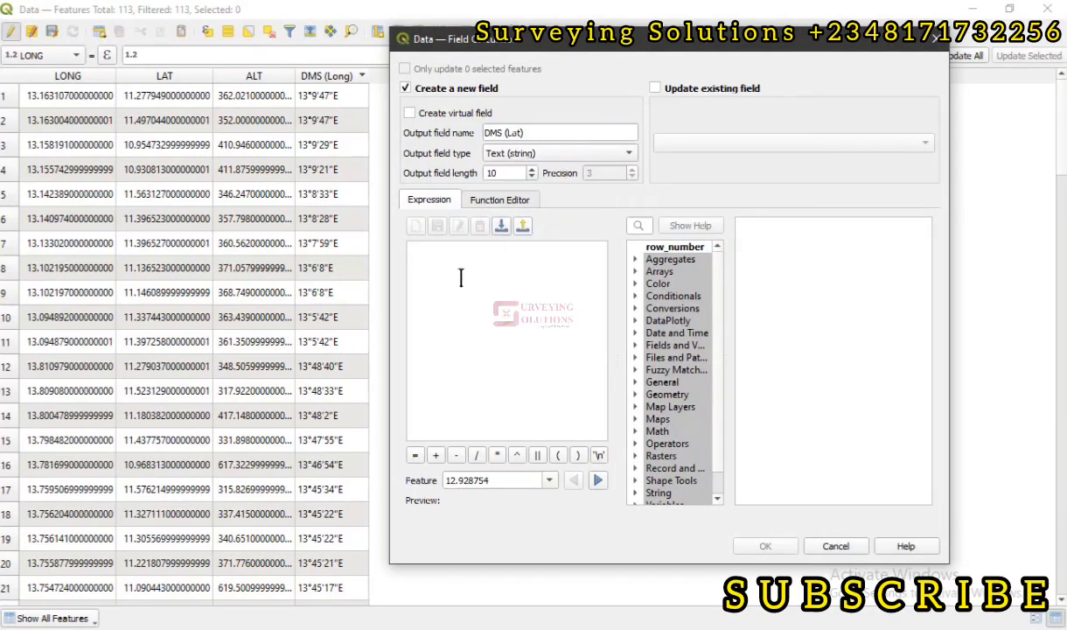
pyautogui.moveTo(630, 315)
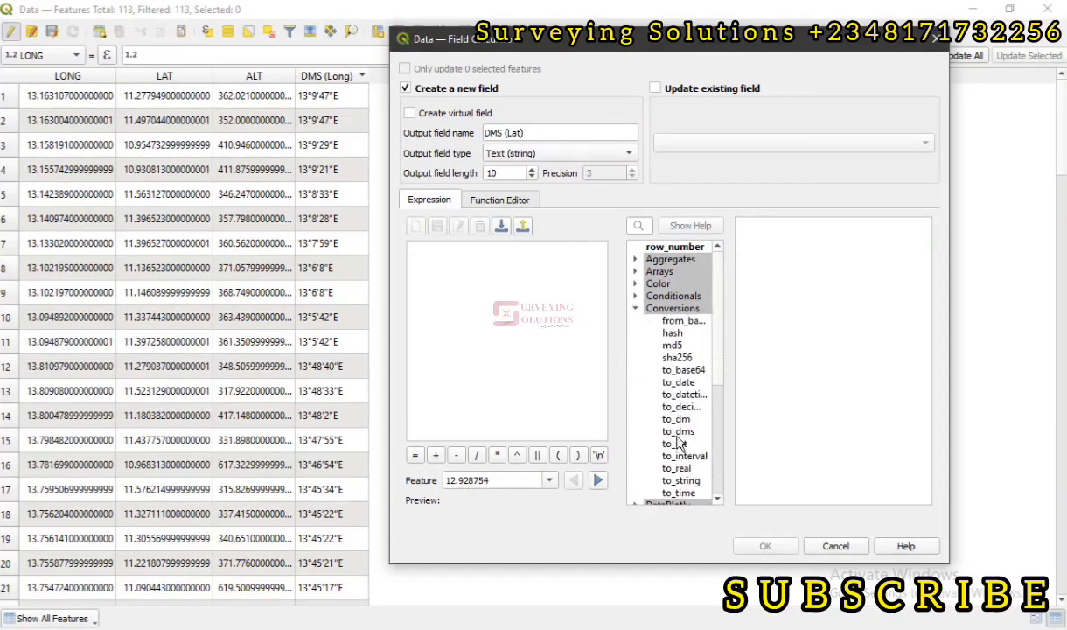
pyautogui.click(679, 431)
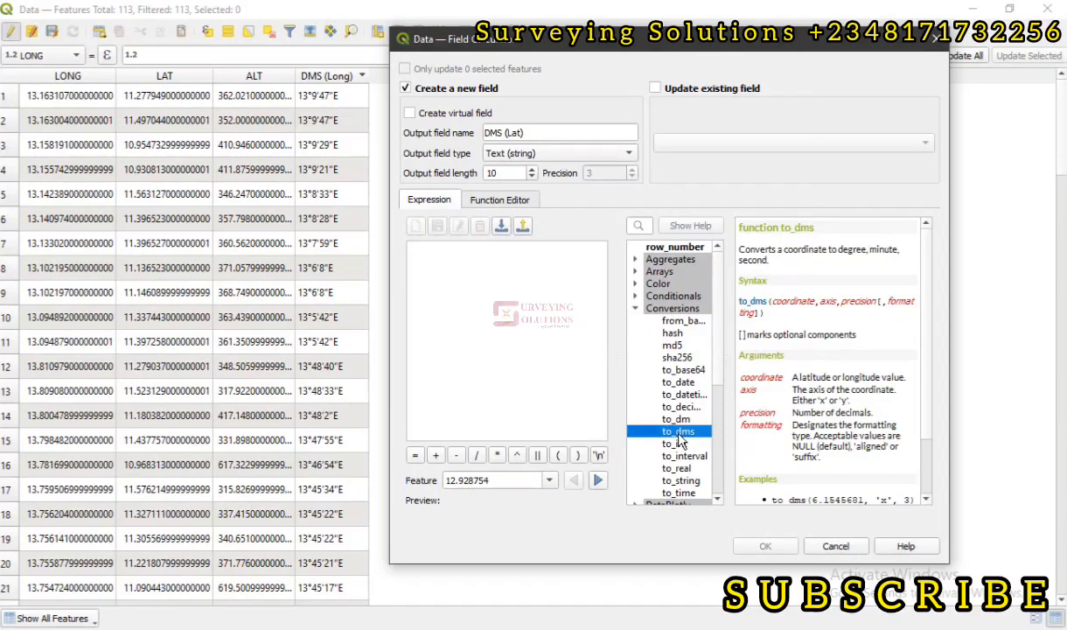
# Step: Write the expression to_dms("LAT",'y',1,'aligned') with a valid latitude preview
pyautogui.doubleClick(676, 431)
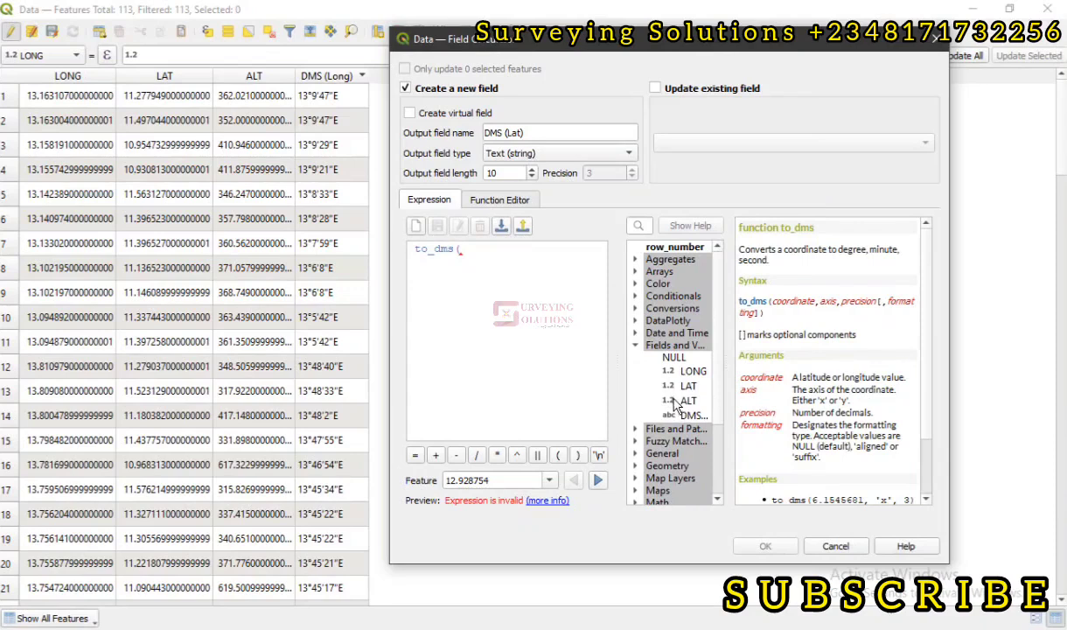
pyautogui.doubleClick(686, 385)
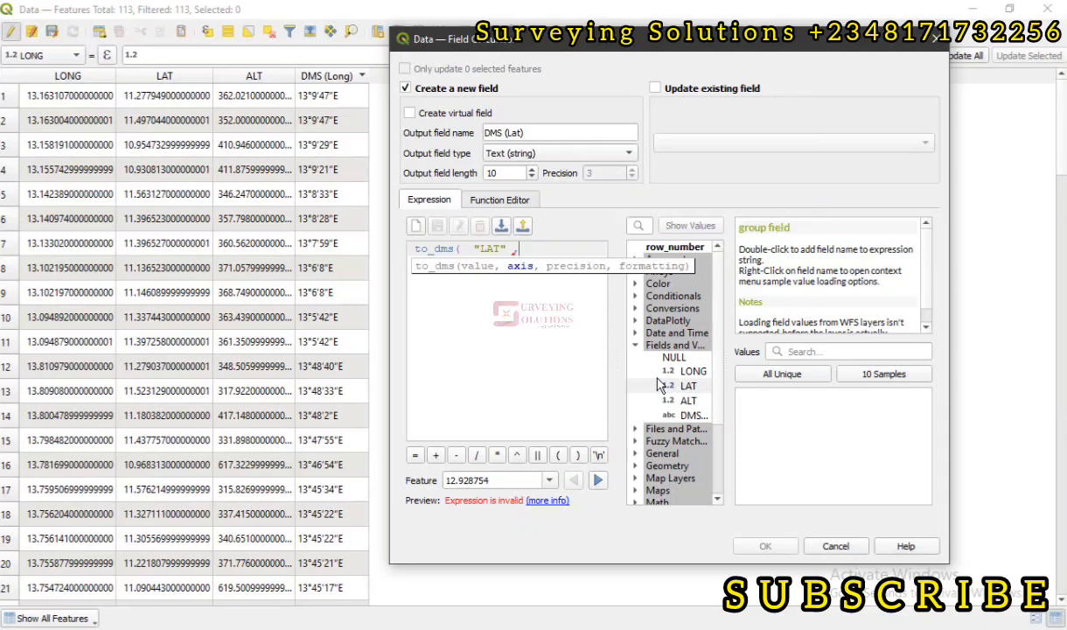
pyautogui.write("'y',1,'")
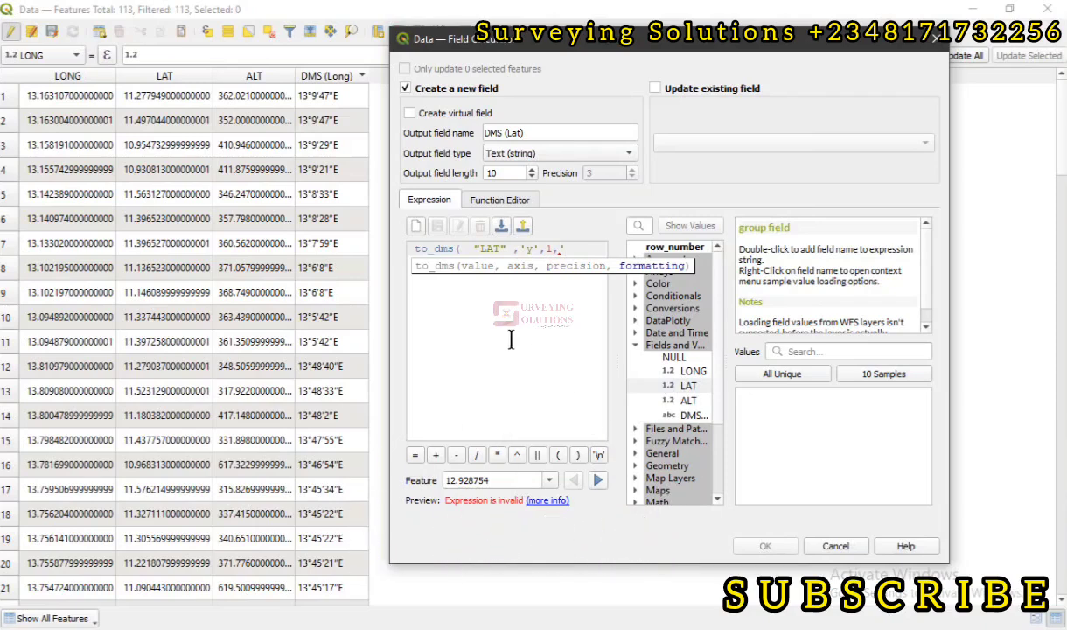
pyautogui.moveTo(668, 365)
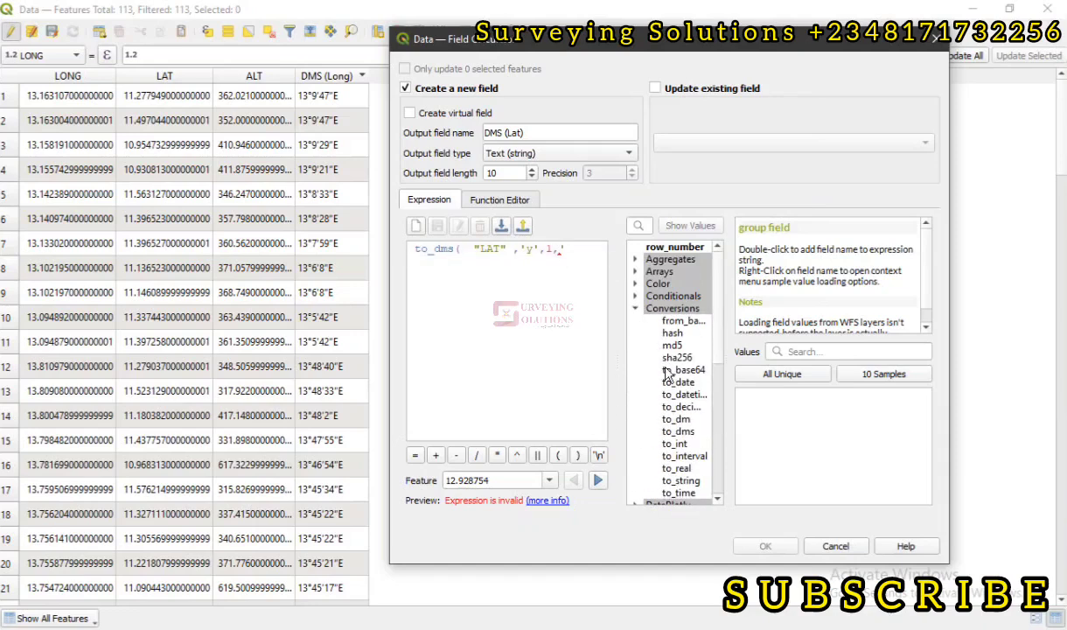
pyautogui.click(678, 431)
pyautogui.write('al')
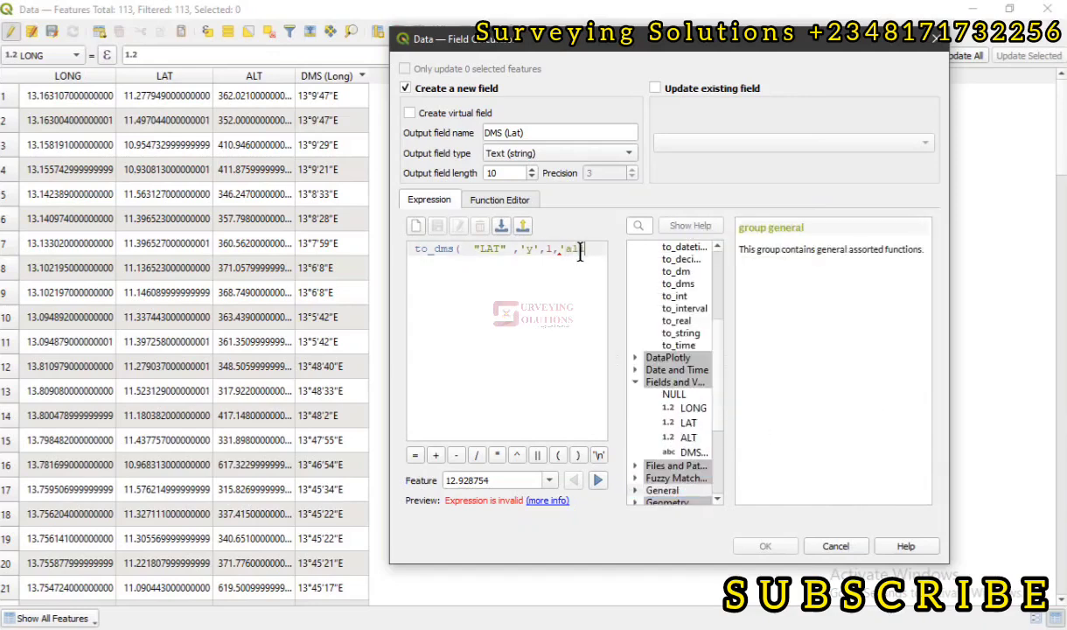
pyautogui.write("igned'")
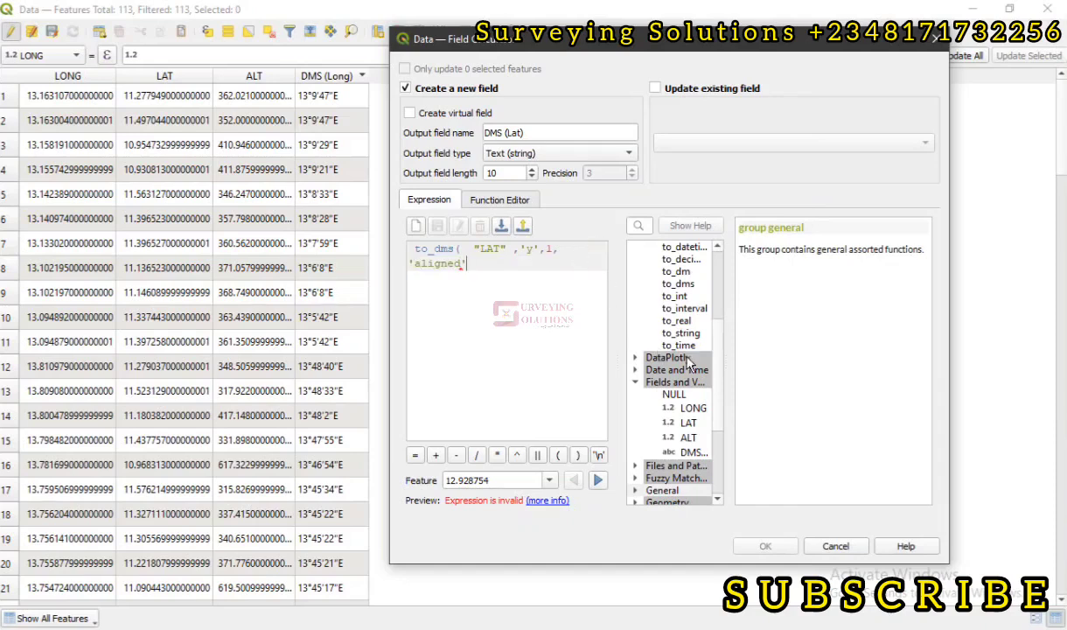
pyautogui.moveTo(692, 287)
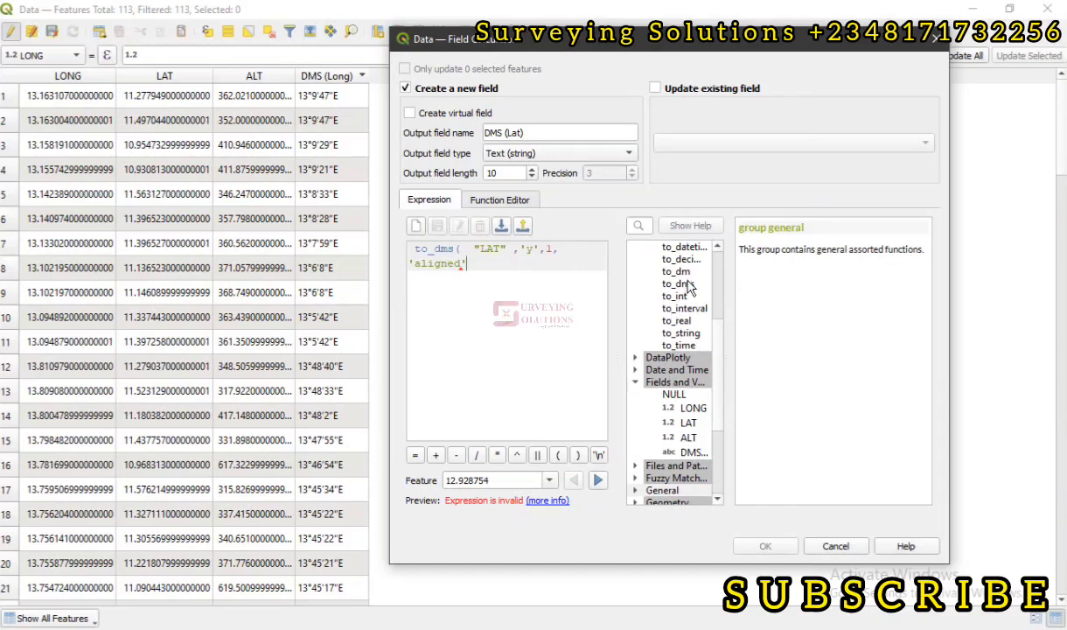
pyautogui.click(683, 283)
pyautogui.write(')')
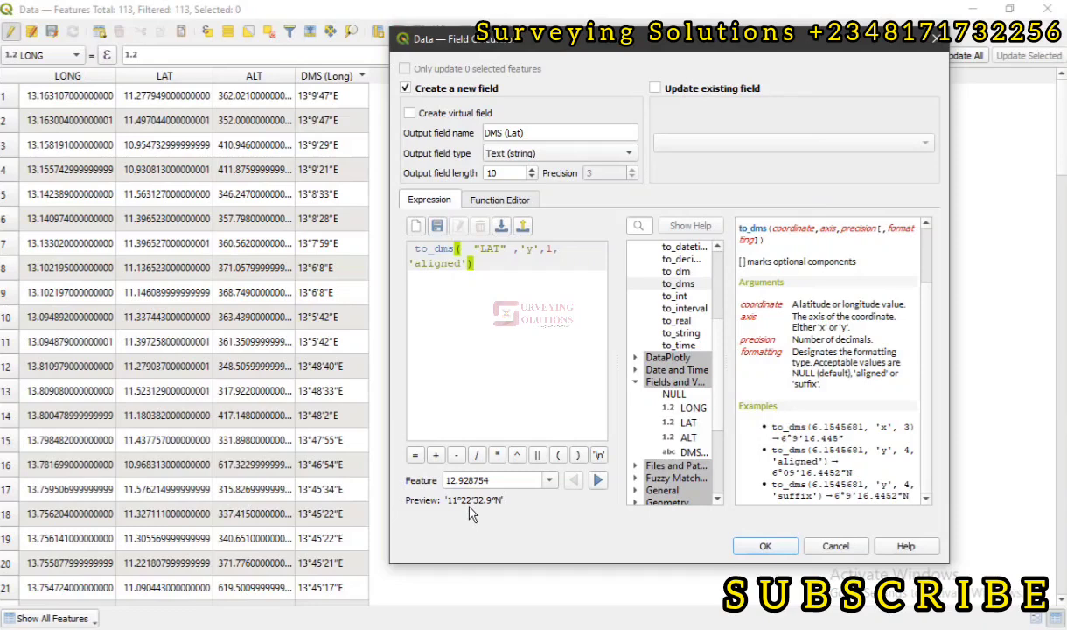
pyautogui.moveTo(487, 334)
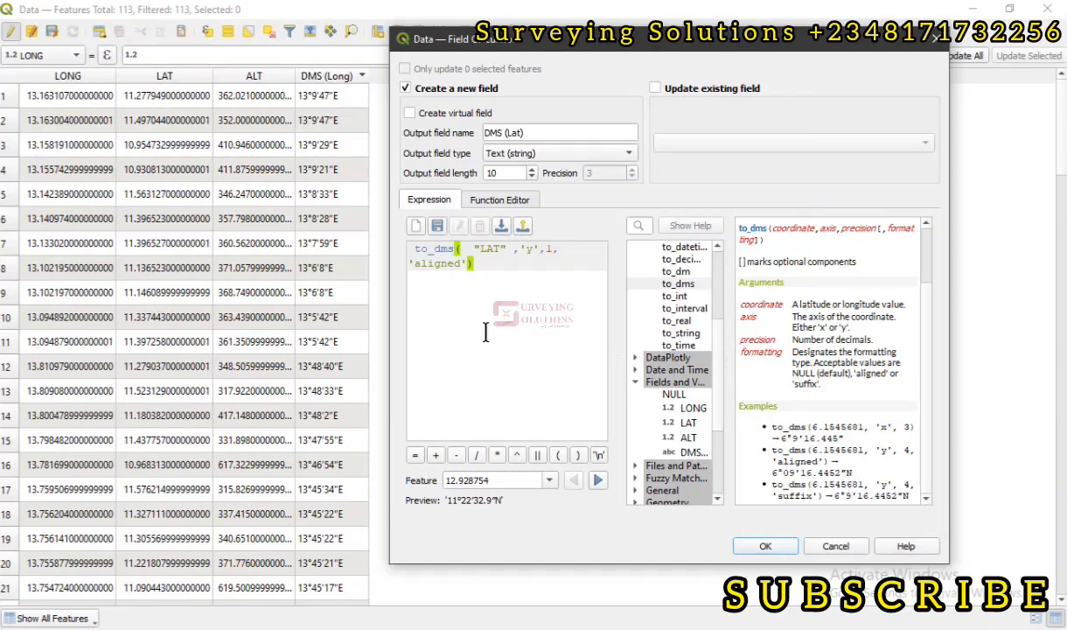
pyautogui.moveTo(483, 525)
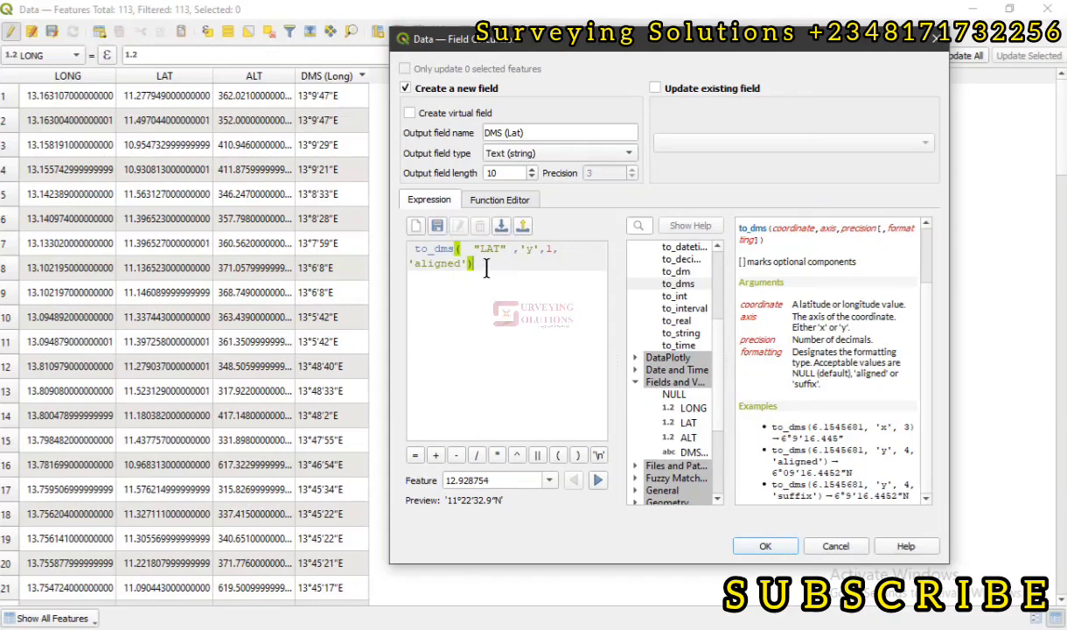
pyautogui.moveTo(484, 507)
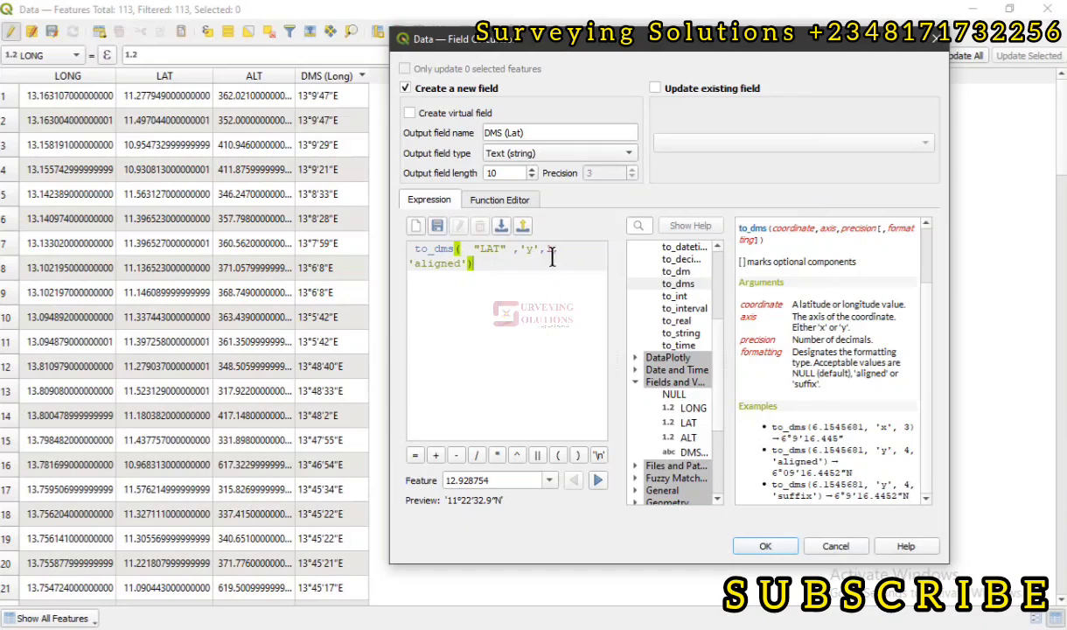
# Step: Finalise precision 1 and create the DMS (Lat) column of degrees-minutes-seconds latitudes
pyautogui.write('1,')
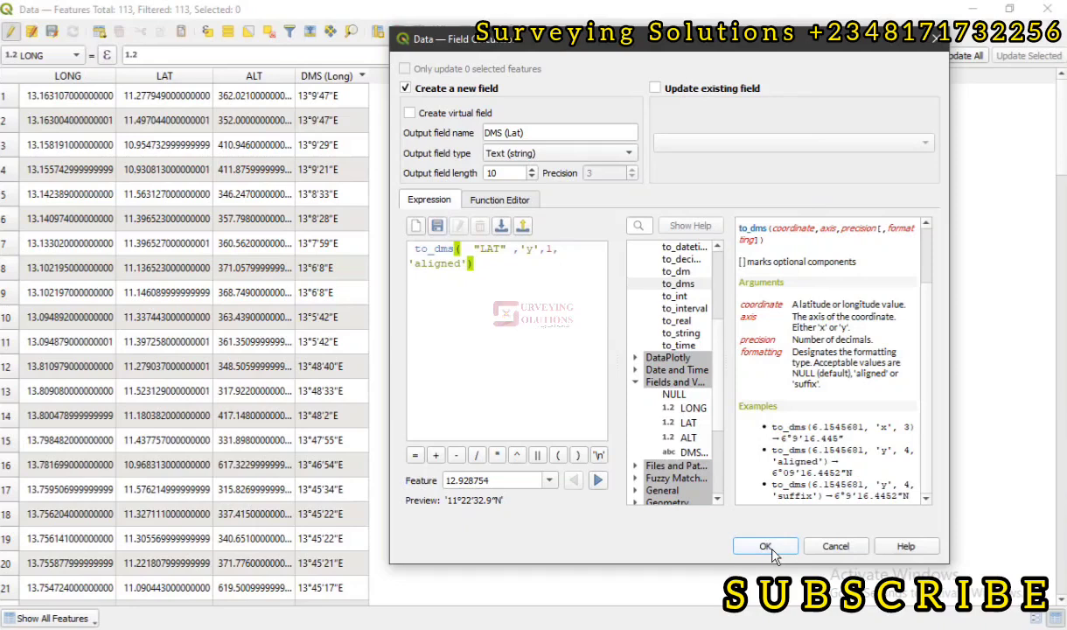
pyautogui.click(766, 546)
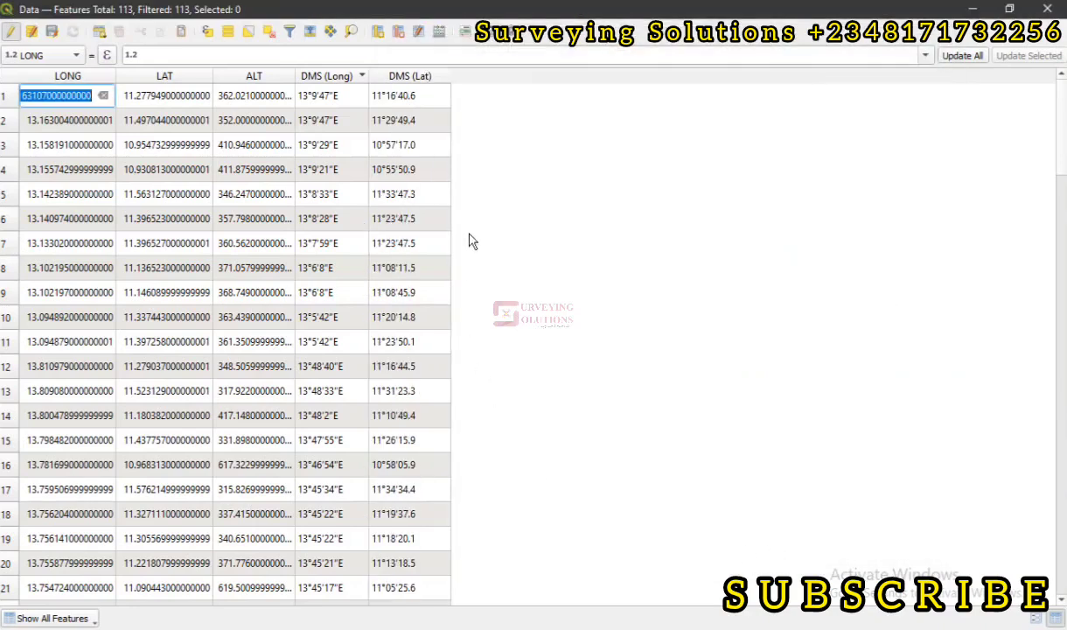
pyautogui.moveTo(451, 87)
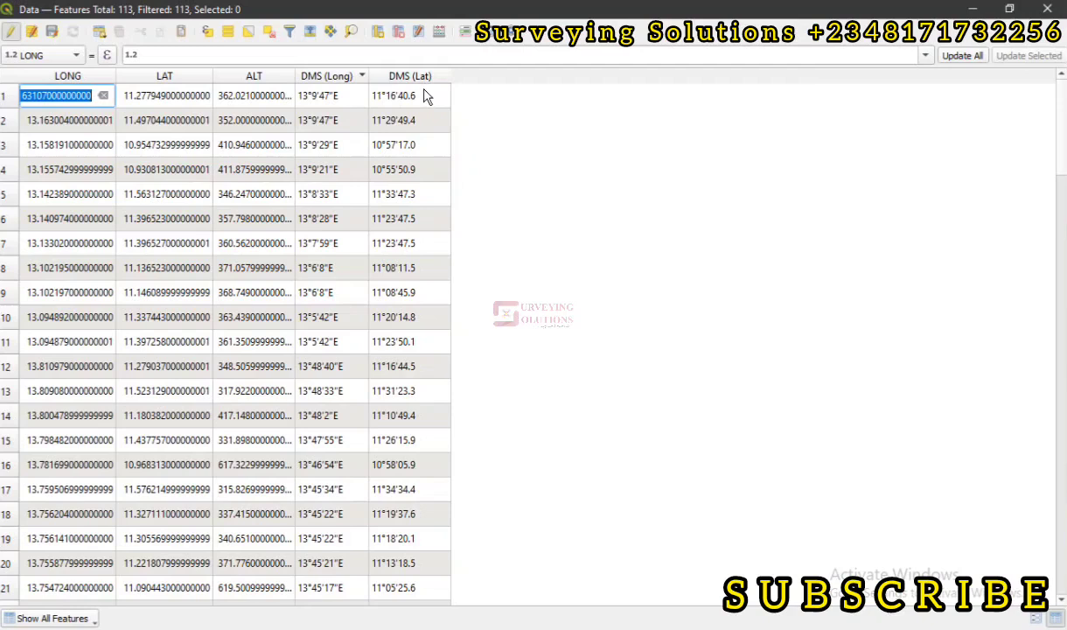
pyautogui.moveTo(423, 164)
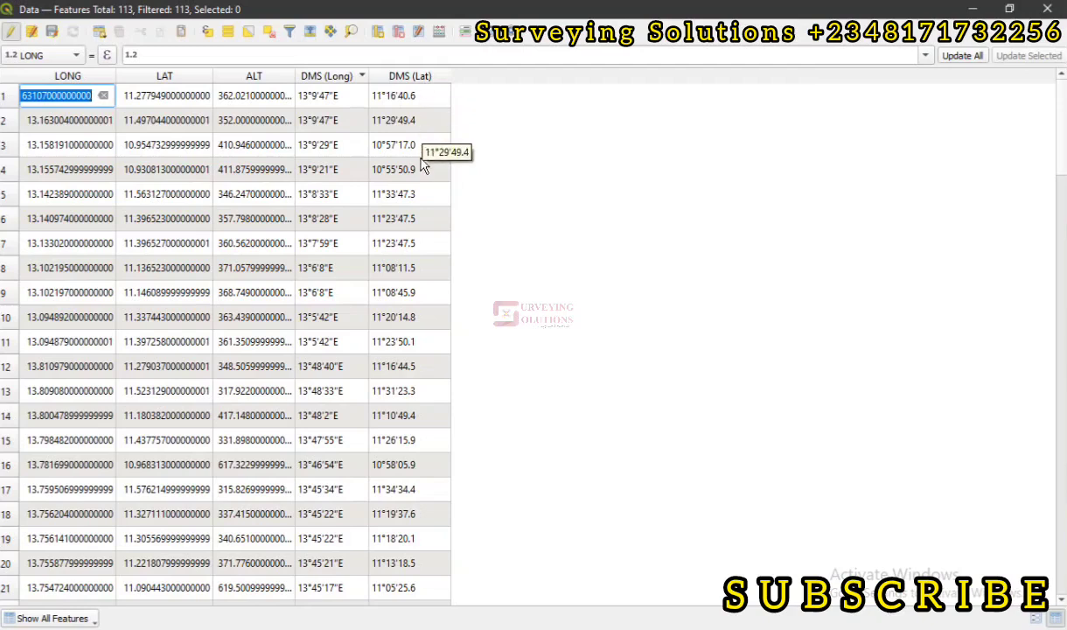
pyautogui.moveTo(423, 103)
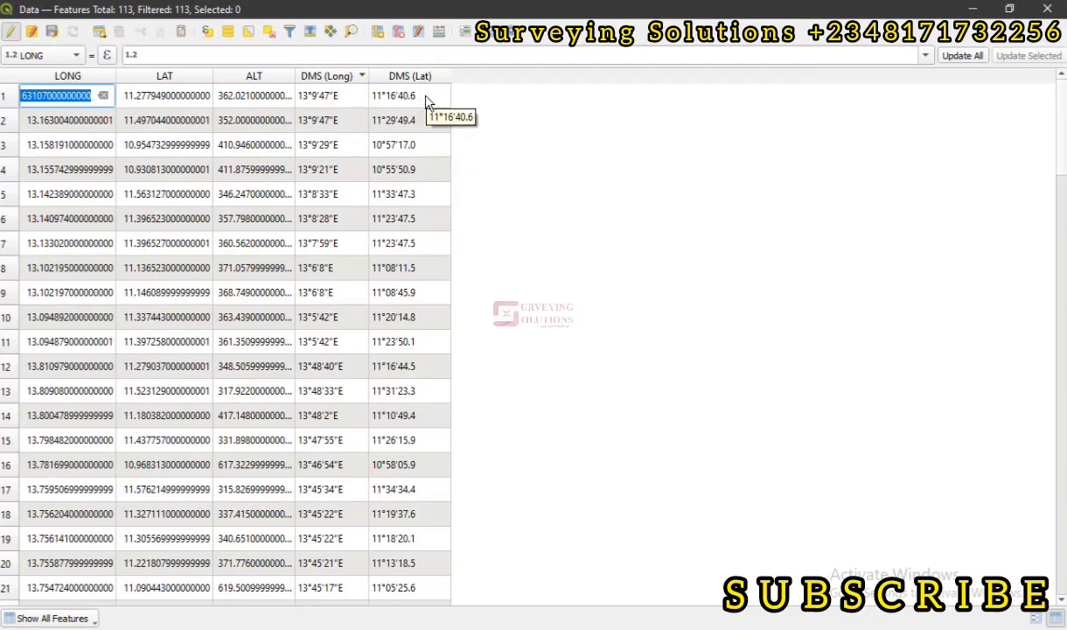
pyautogui.moveTo(350, 109)
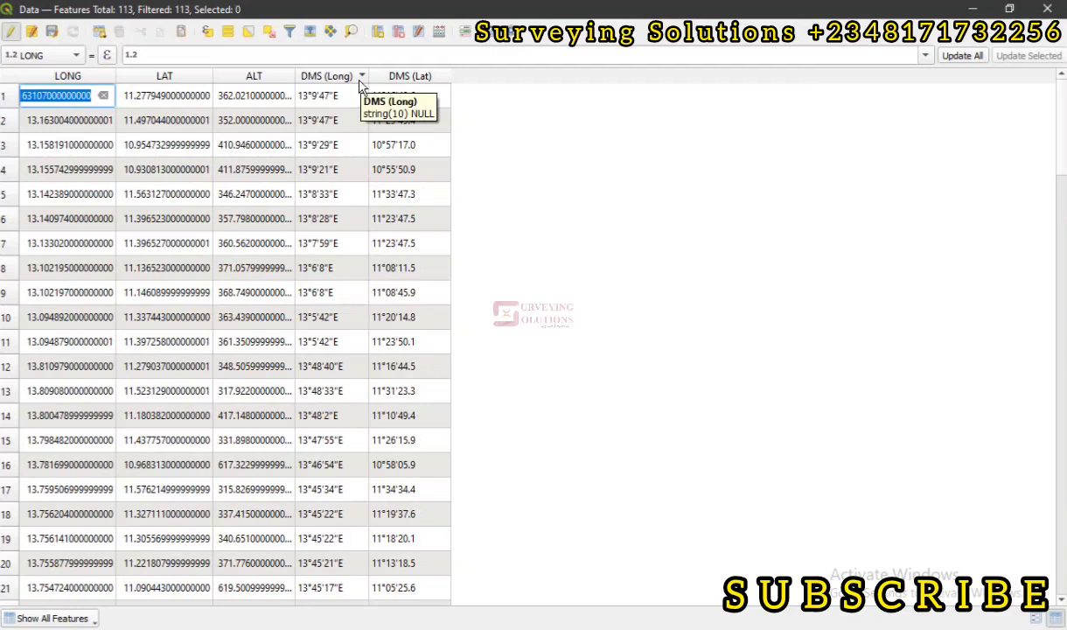
pyautogui.moveTo(359, 147)
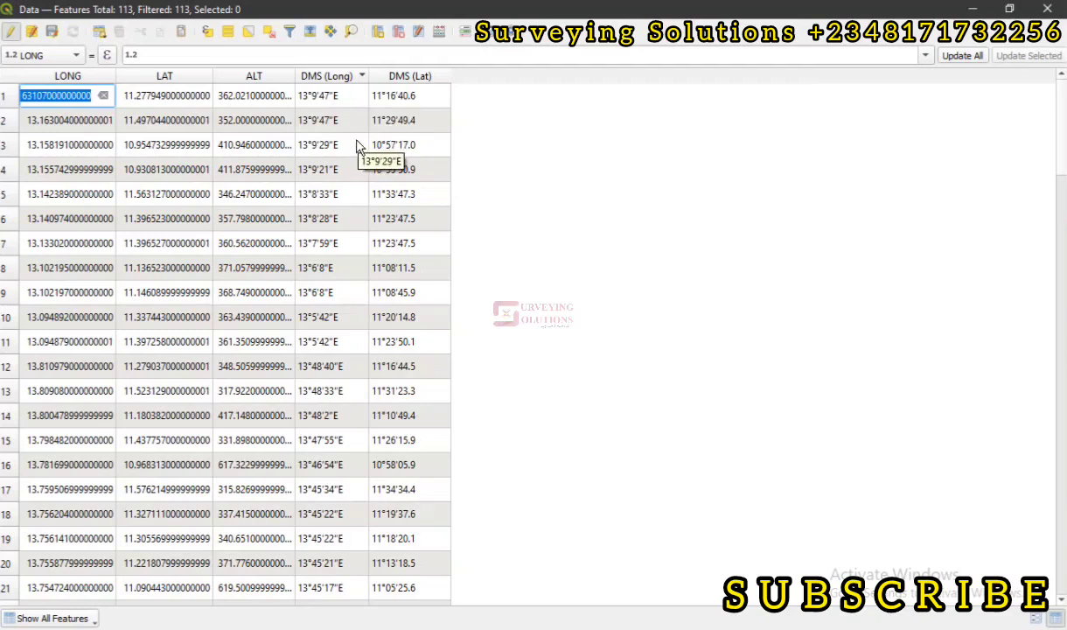
pyautogui.moveTo(364, 123)
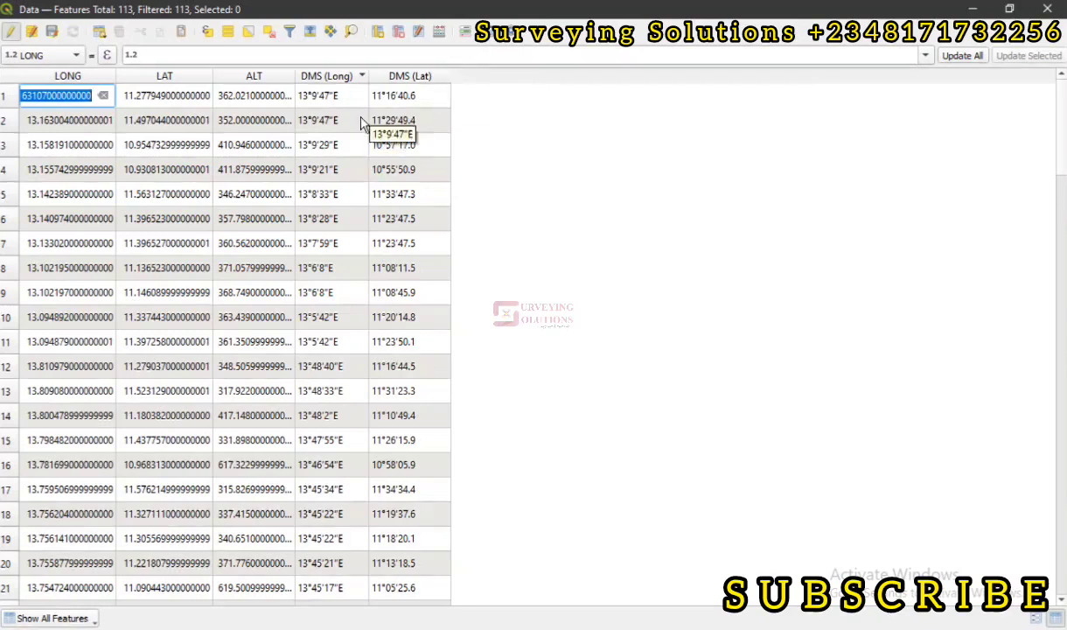
pyautogui.moveTo(301, 151)
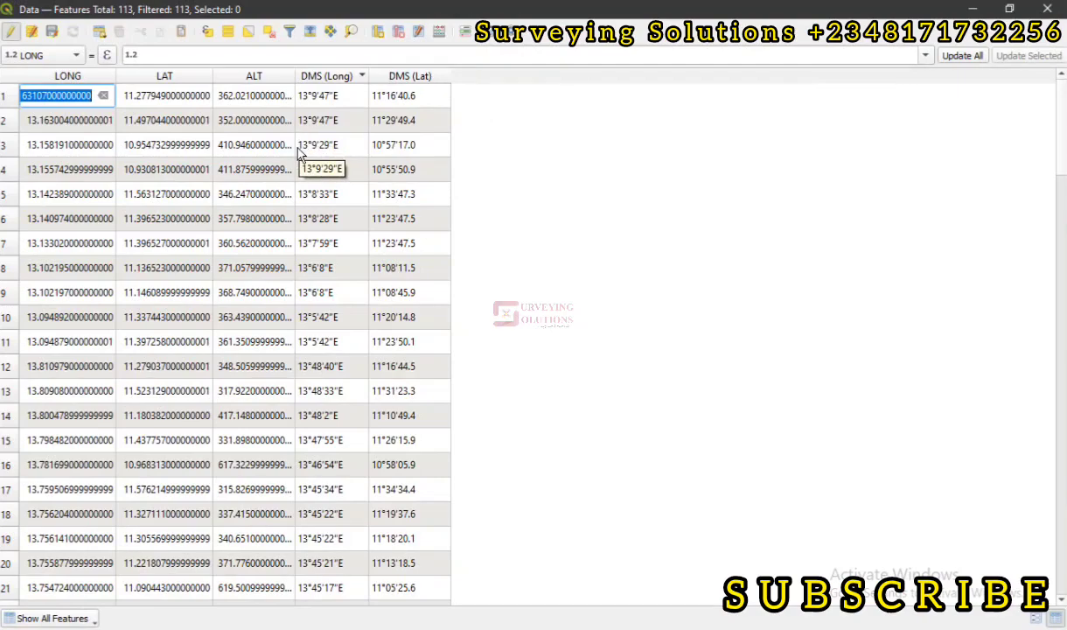
pyautogui.scroll(-3)
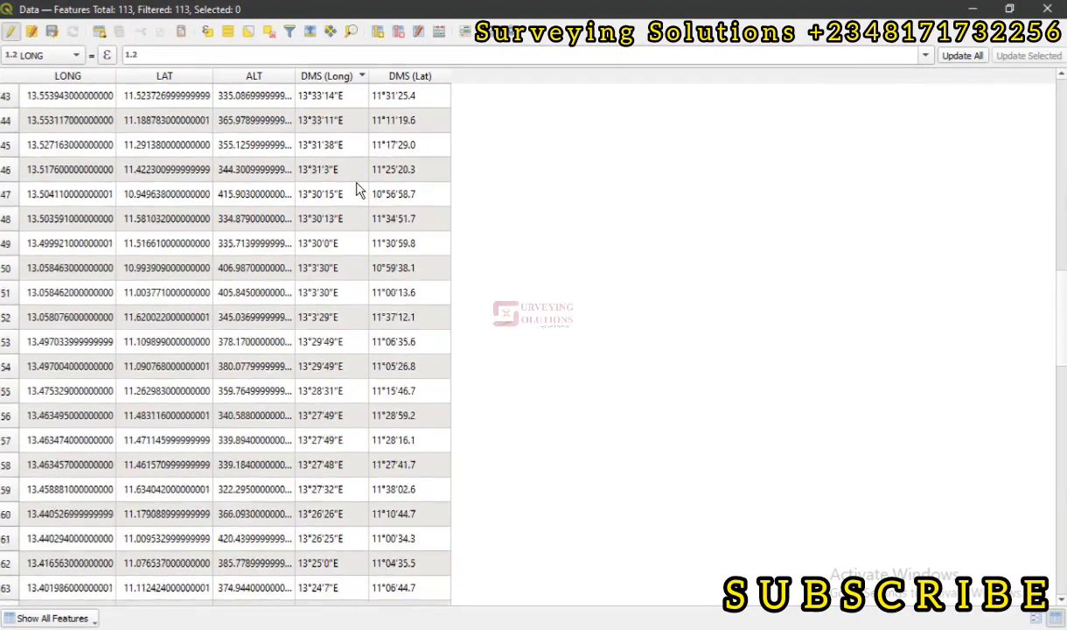
pyautogui.scroll(-3)
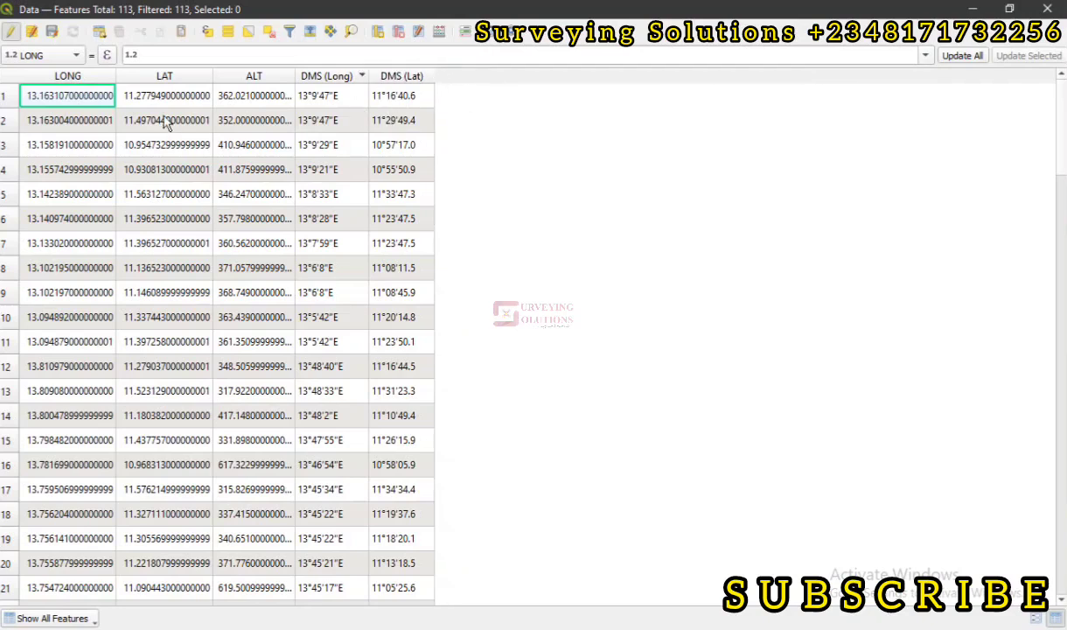
pyautogui.moveTo(241, 10)
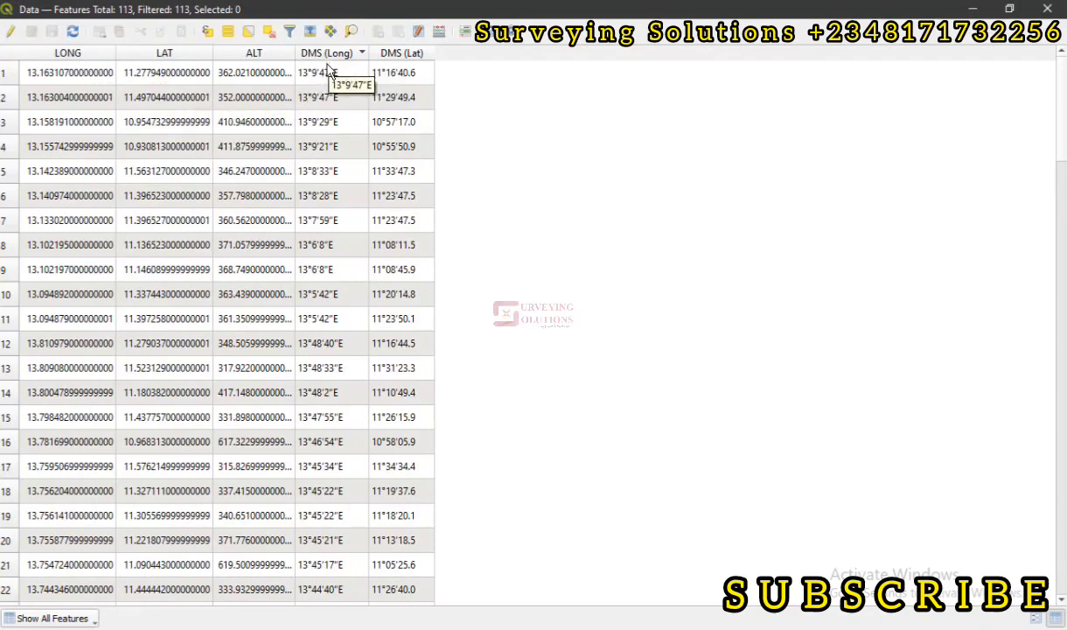
pyautogui.moveTo(343, 100)
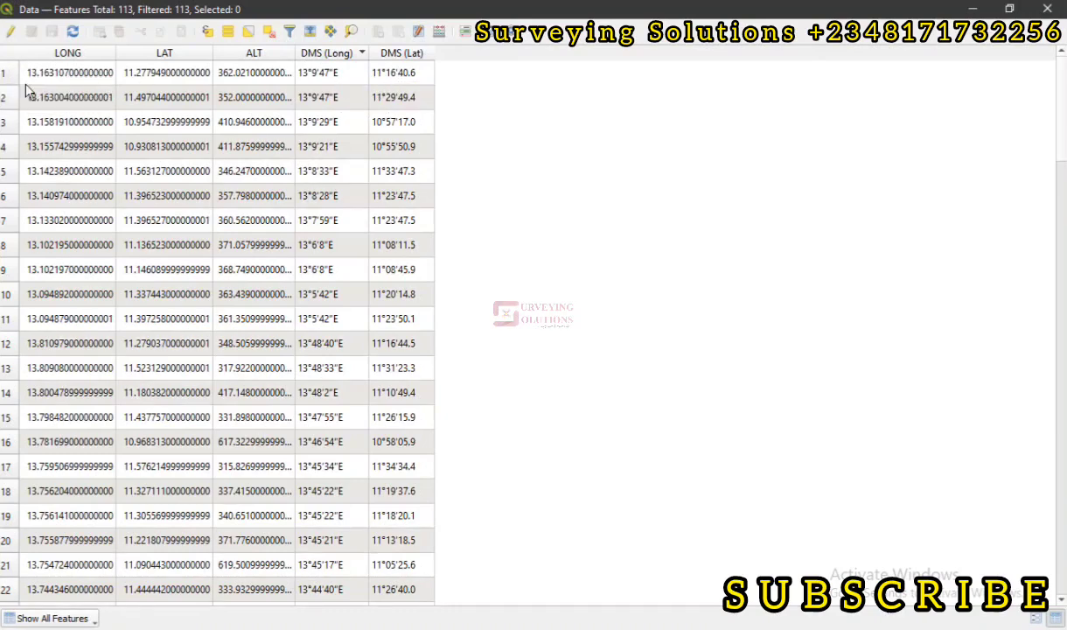
pyautogui.moveTo(66, 108)
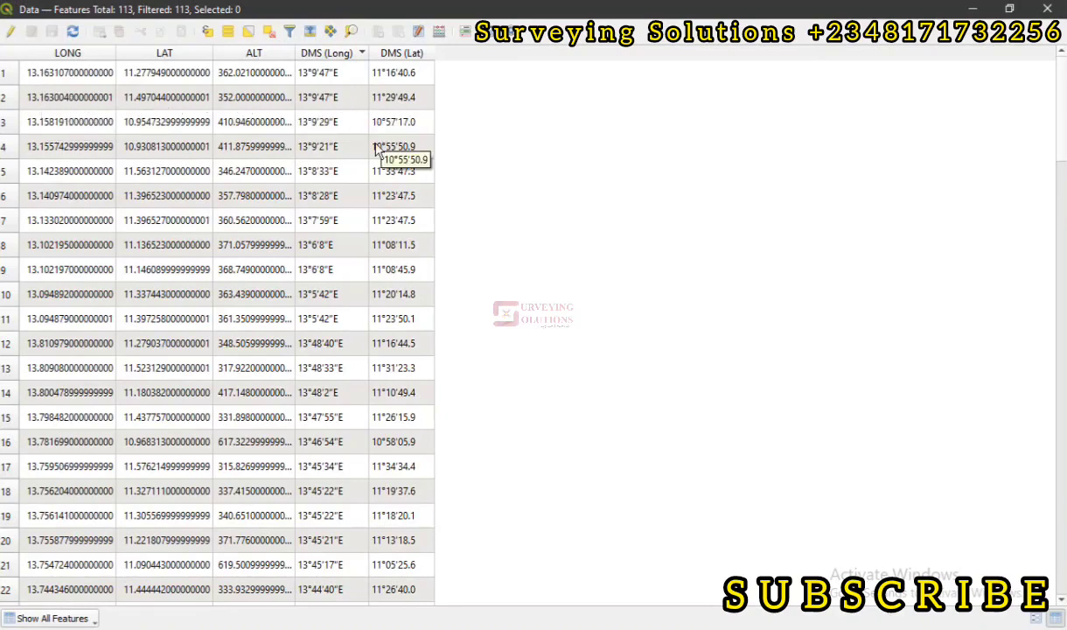
pyautogui.moveTo(369, 174)
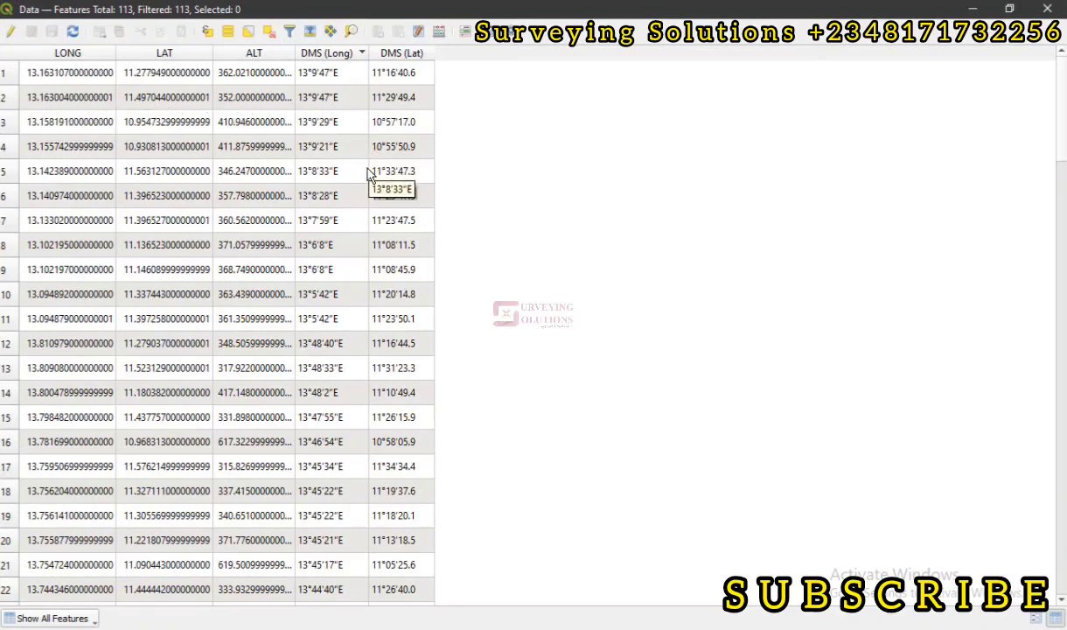